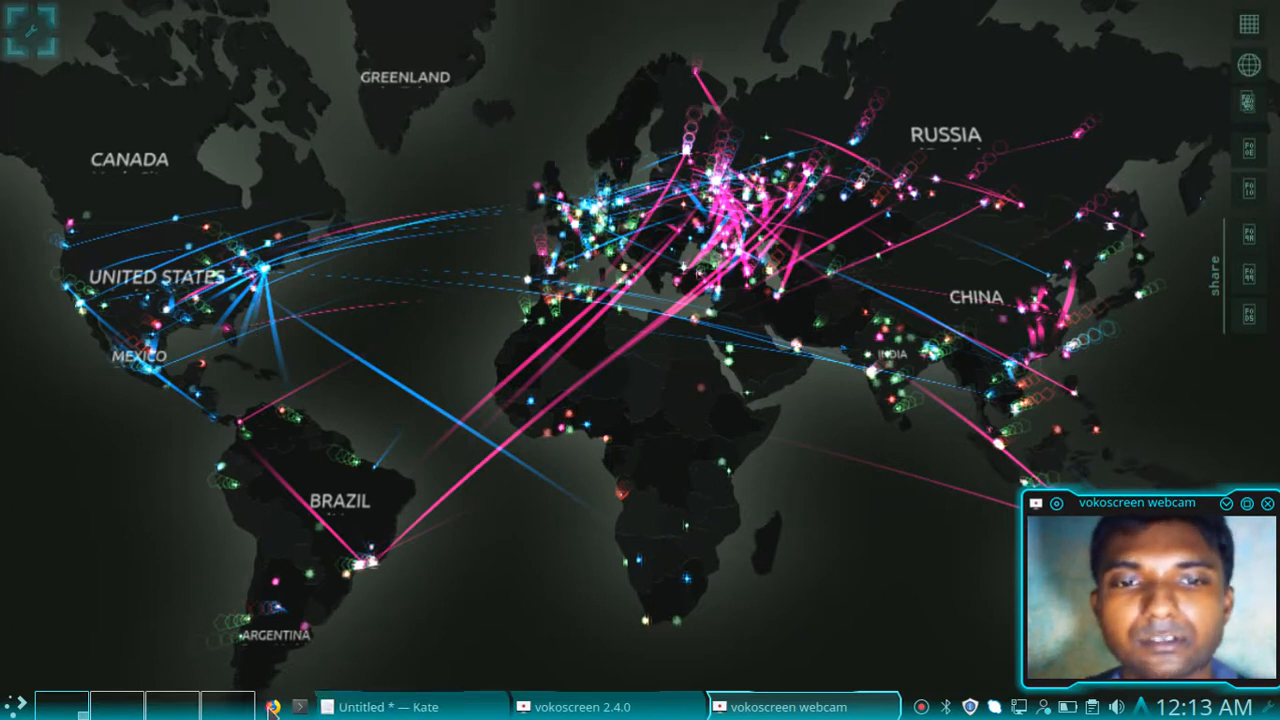
# Launch Firefox from the KDE Plasma panel.
pyautogui.click(281, 709)
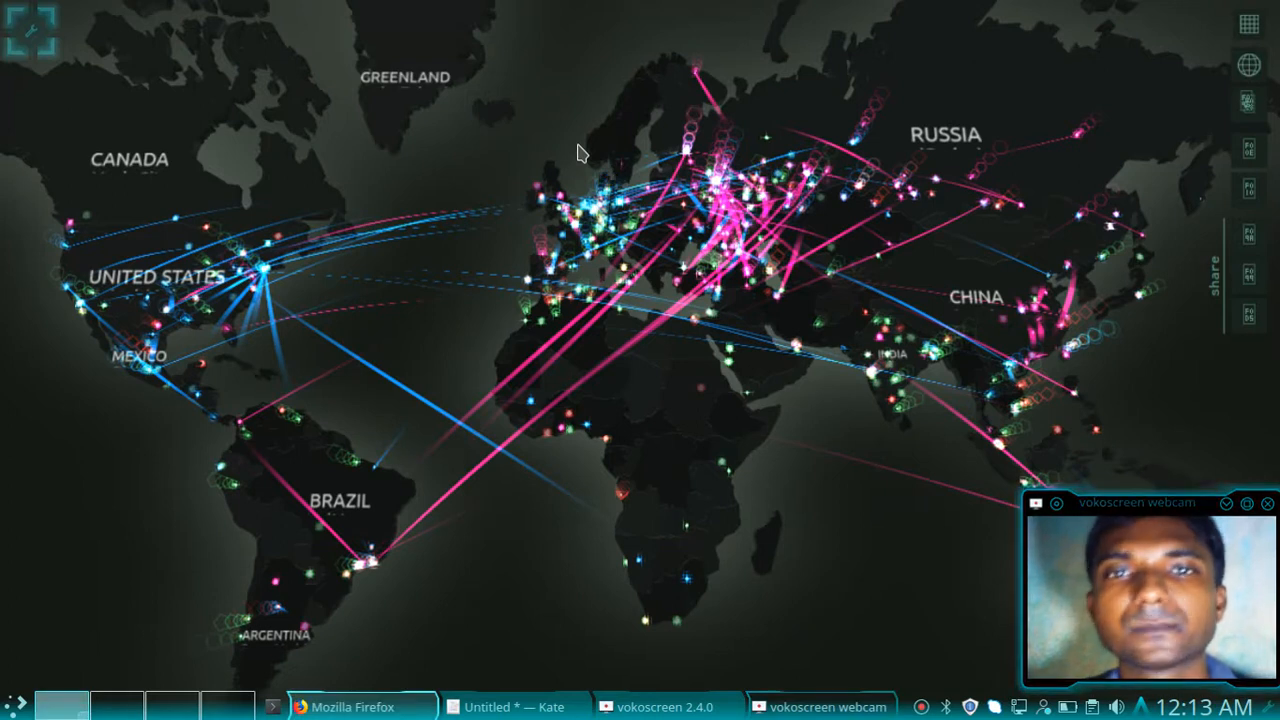
# Search Google for testphp.vulnweb.com and open the 'Home of Acunetix Art' result.
pyautogui.click(347, 706)
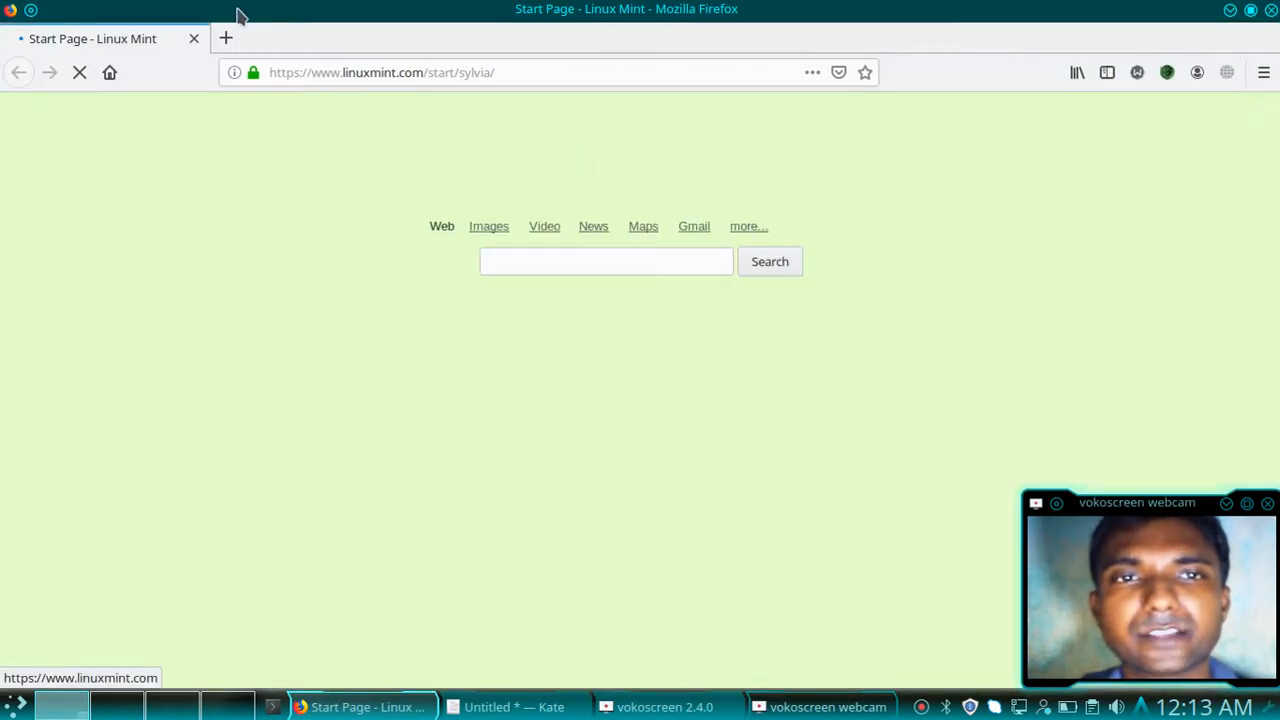
pyautogui.click(227, 38)
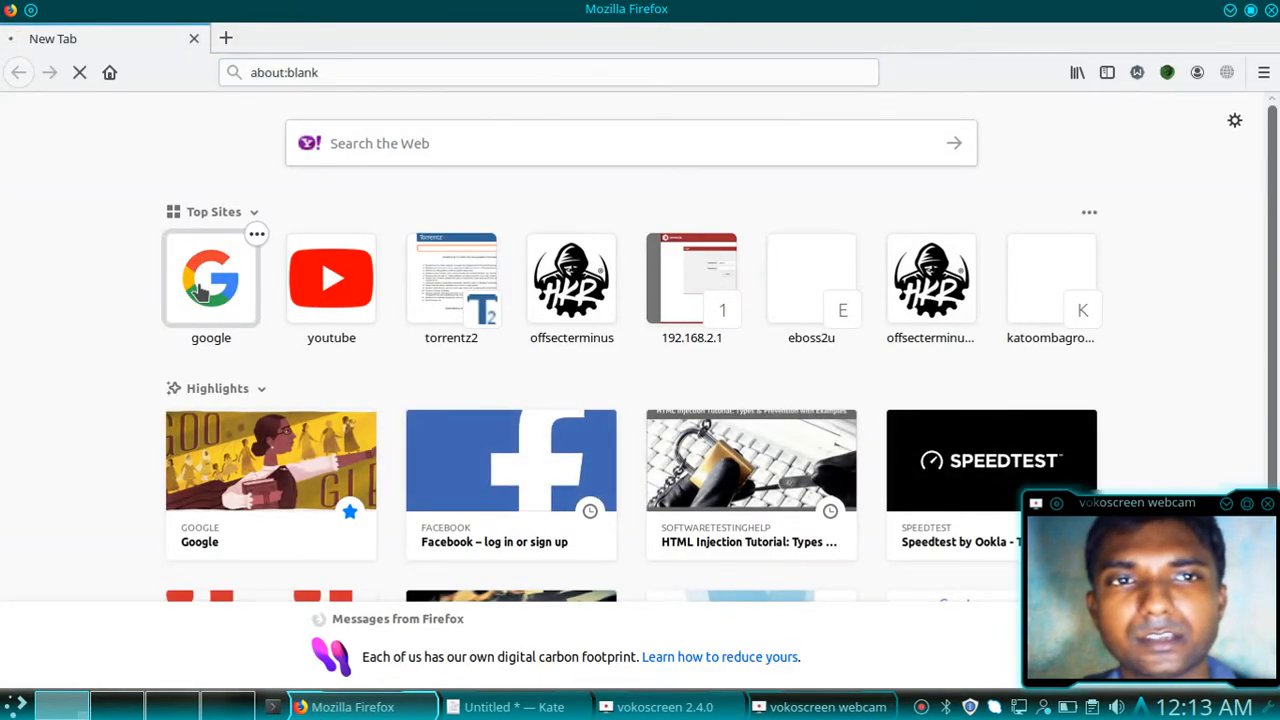
pyautogui.click(210, 277)
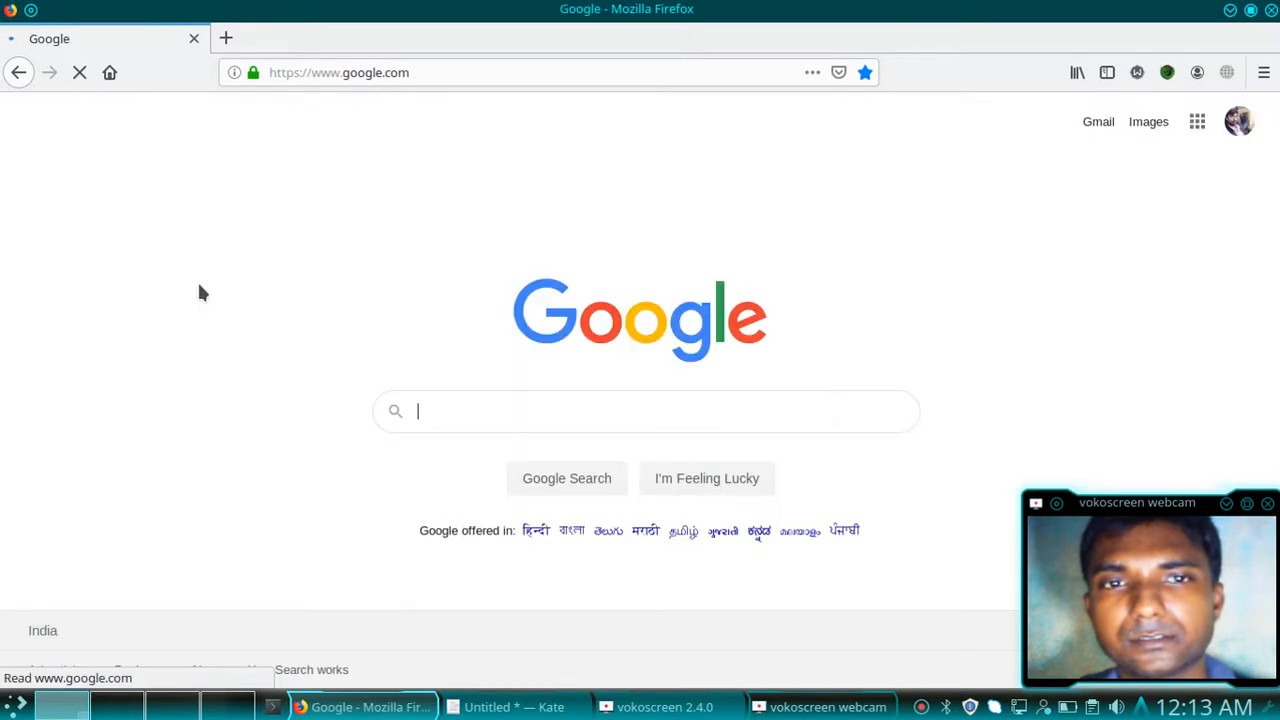
pyautogui.click(640, 411)
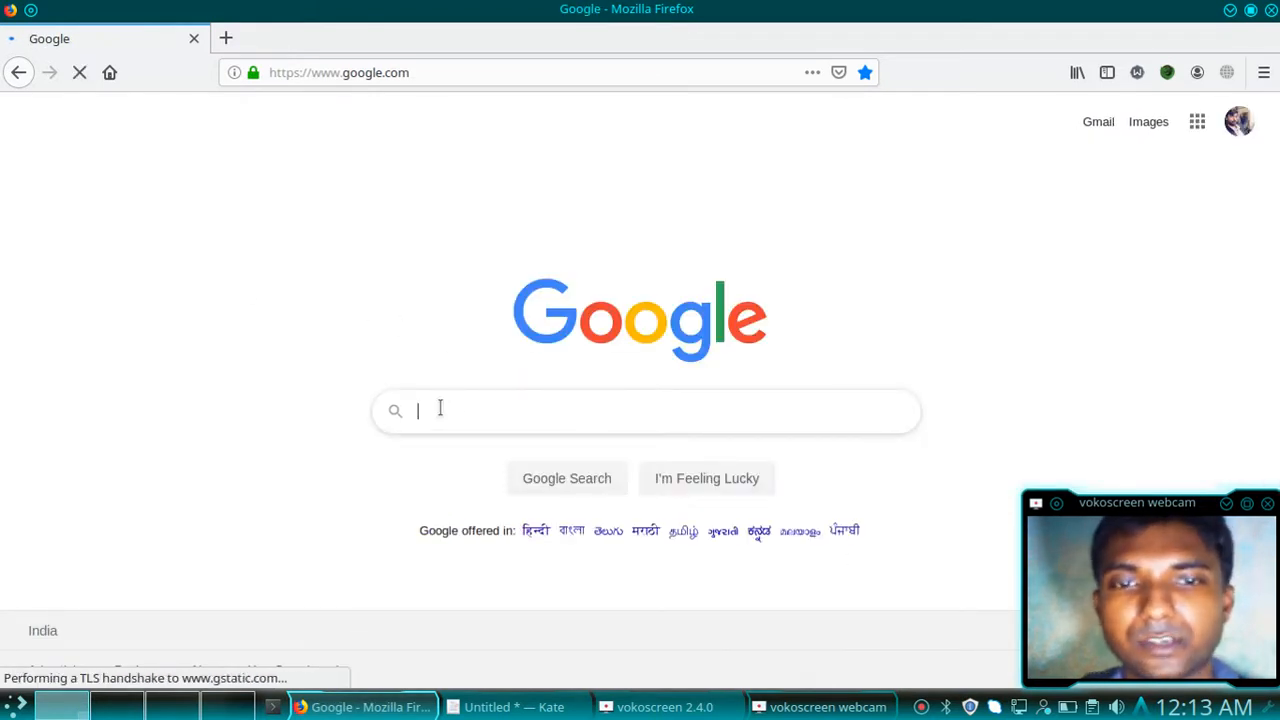
pyautogui.write('t')
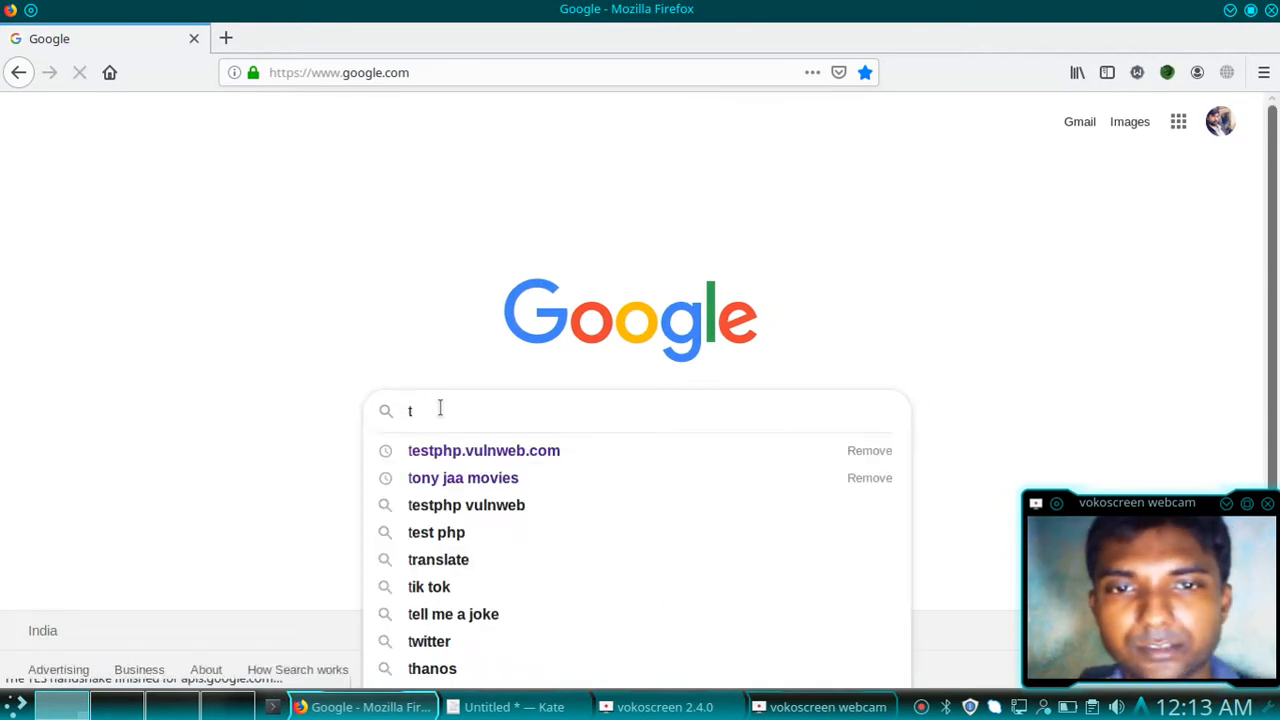
pyautogui.click(484, 451)
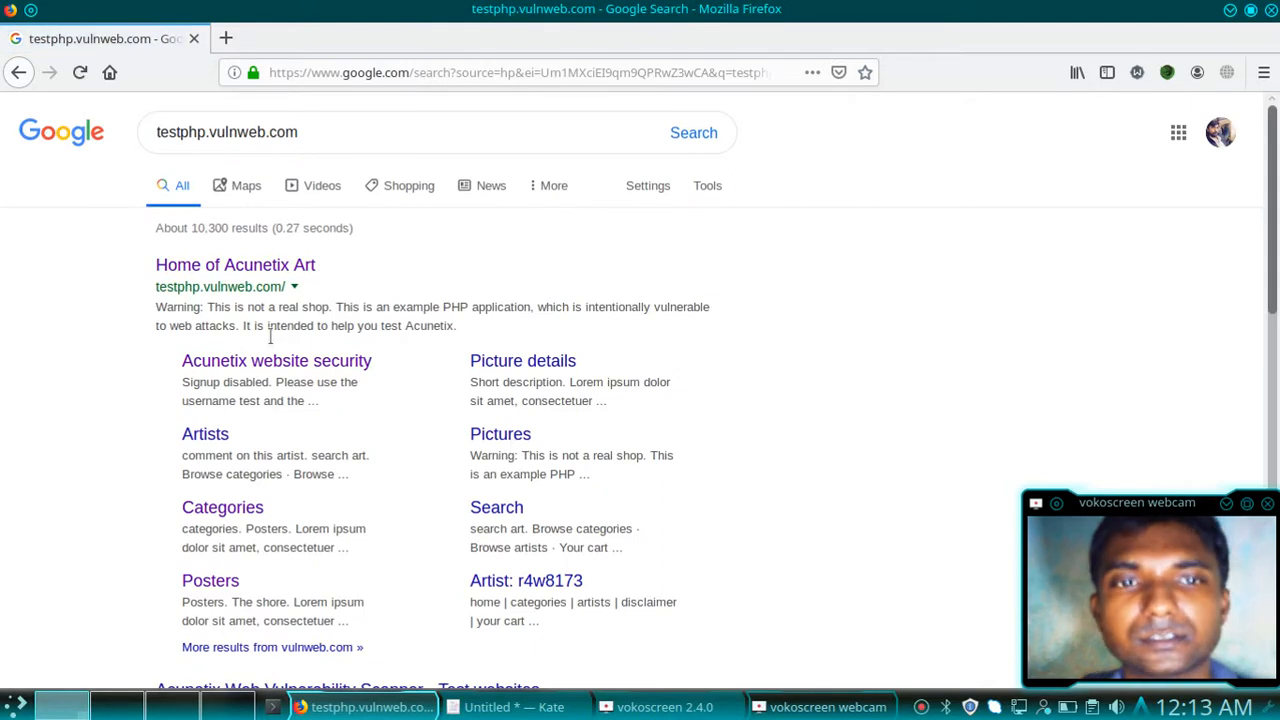
pyautogui.click(235, 265)
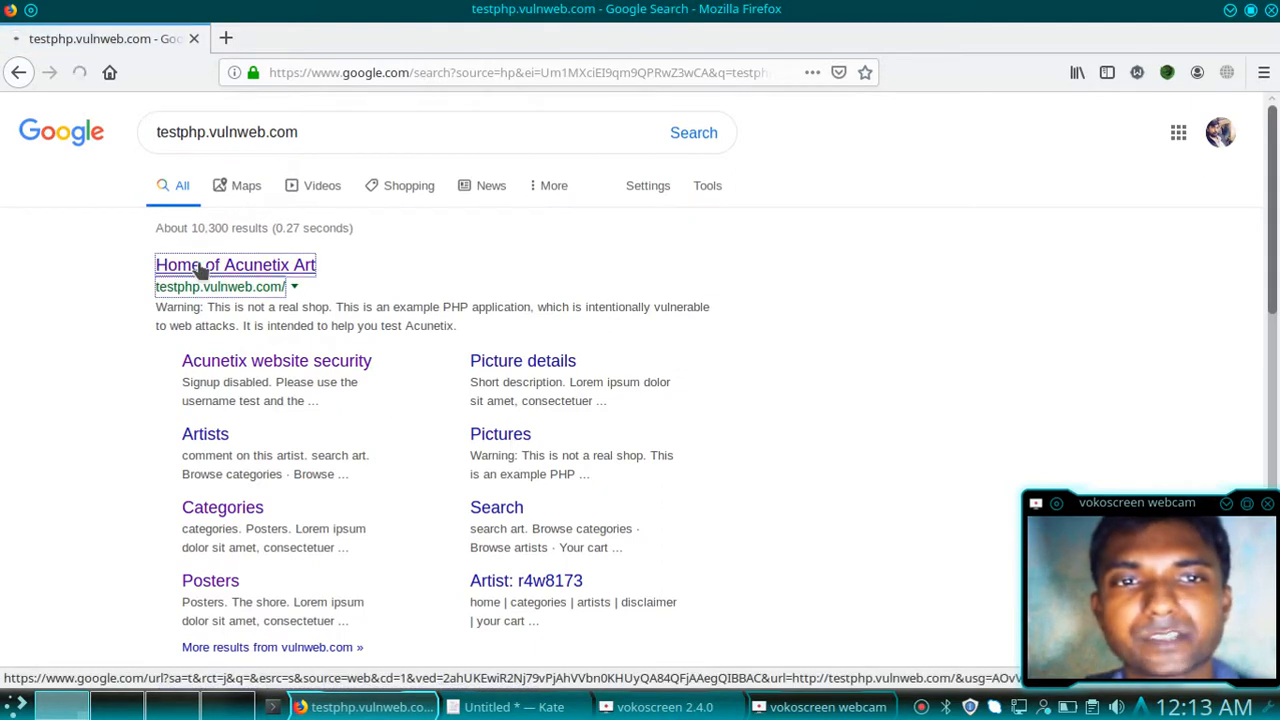
# Load the Acuart welcome page and focus the 'search art' box.
pyautogui.click(234, 264)
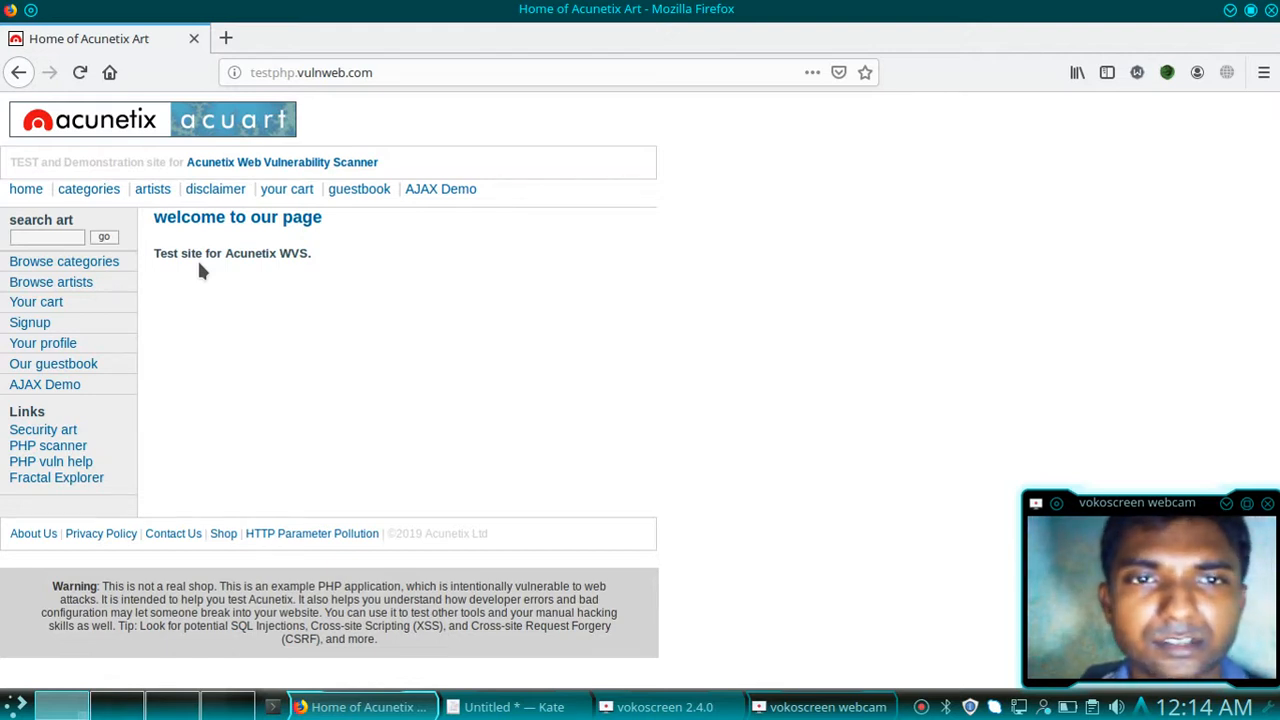
pyautogui.moveTo(77, 192)
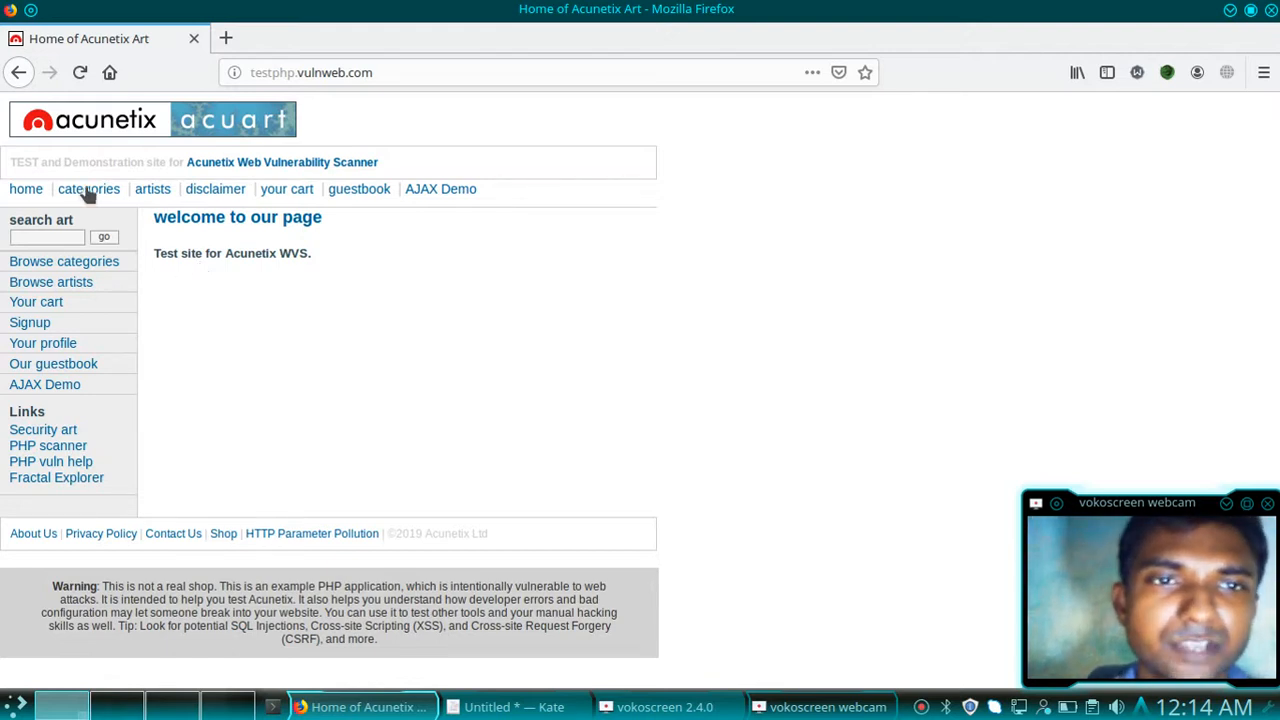
pyautogui.click(45, 237)
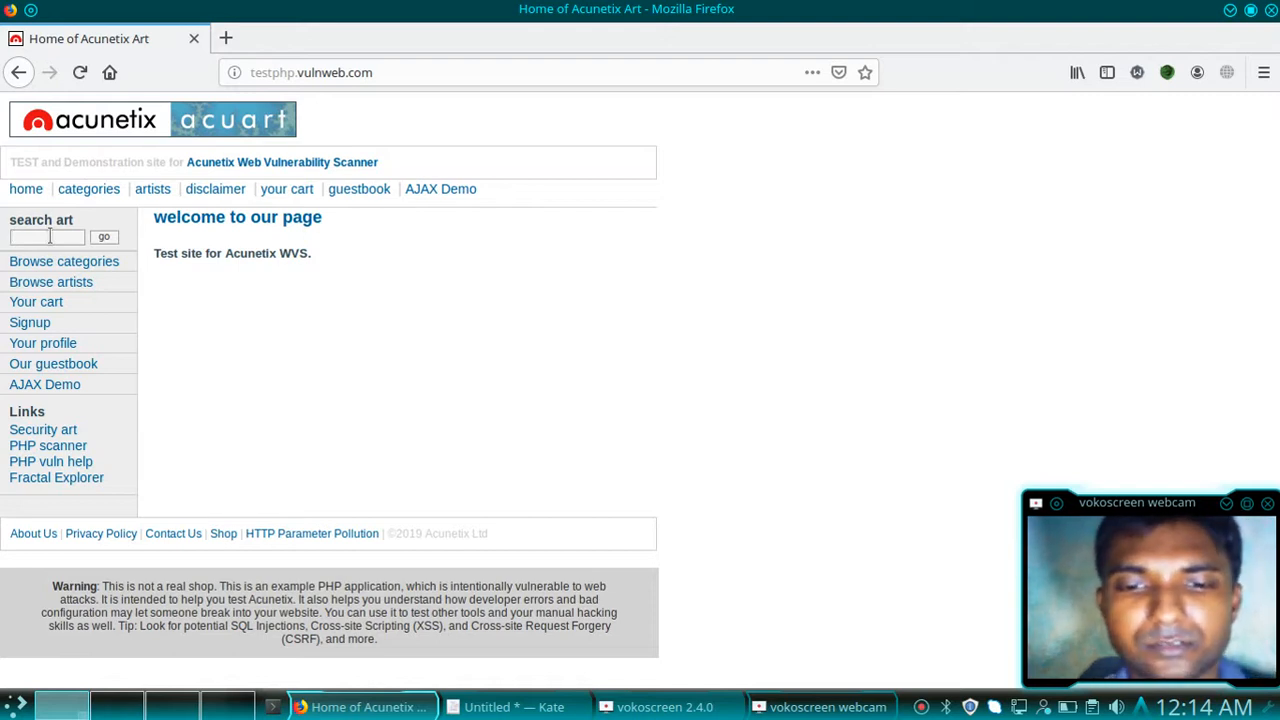
# Search art for 'hello' and highlight the echoed term in 'searched for: hello'.
pyautogui.write('hello')
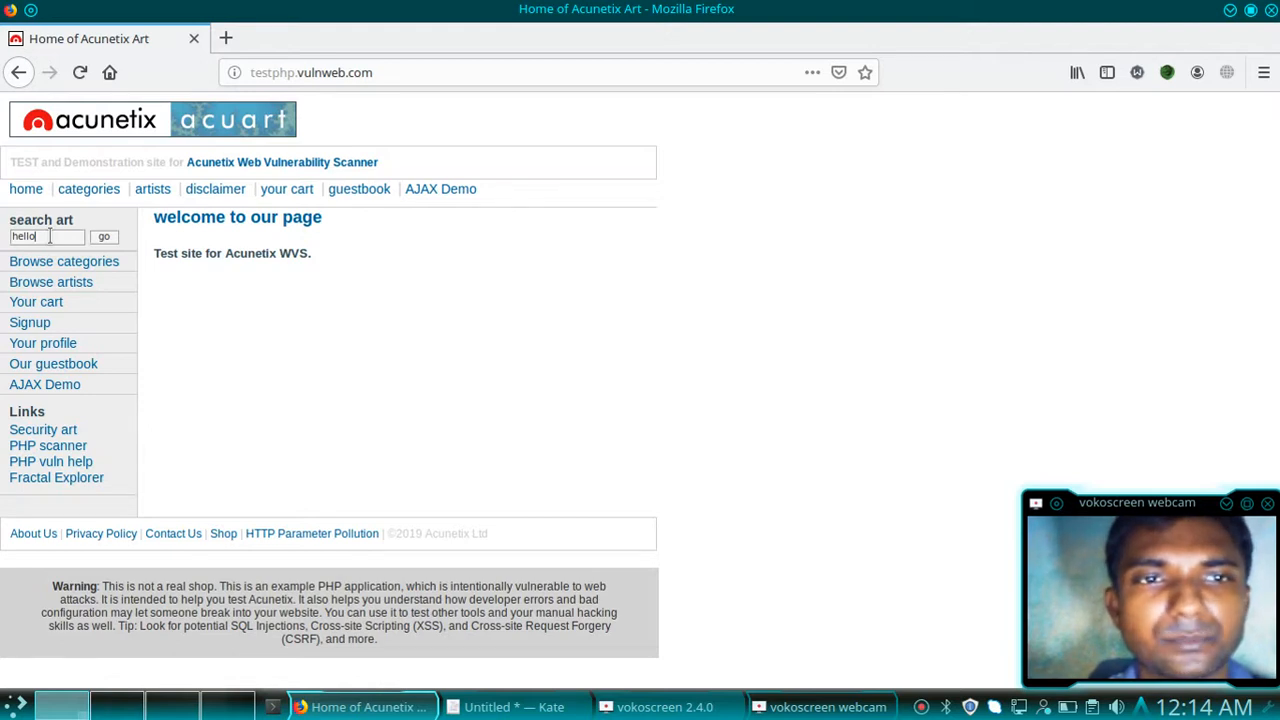
pyautogui.click(104, 236)
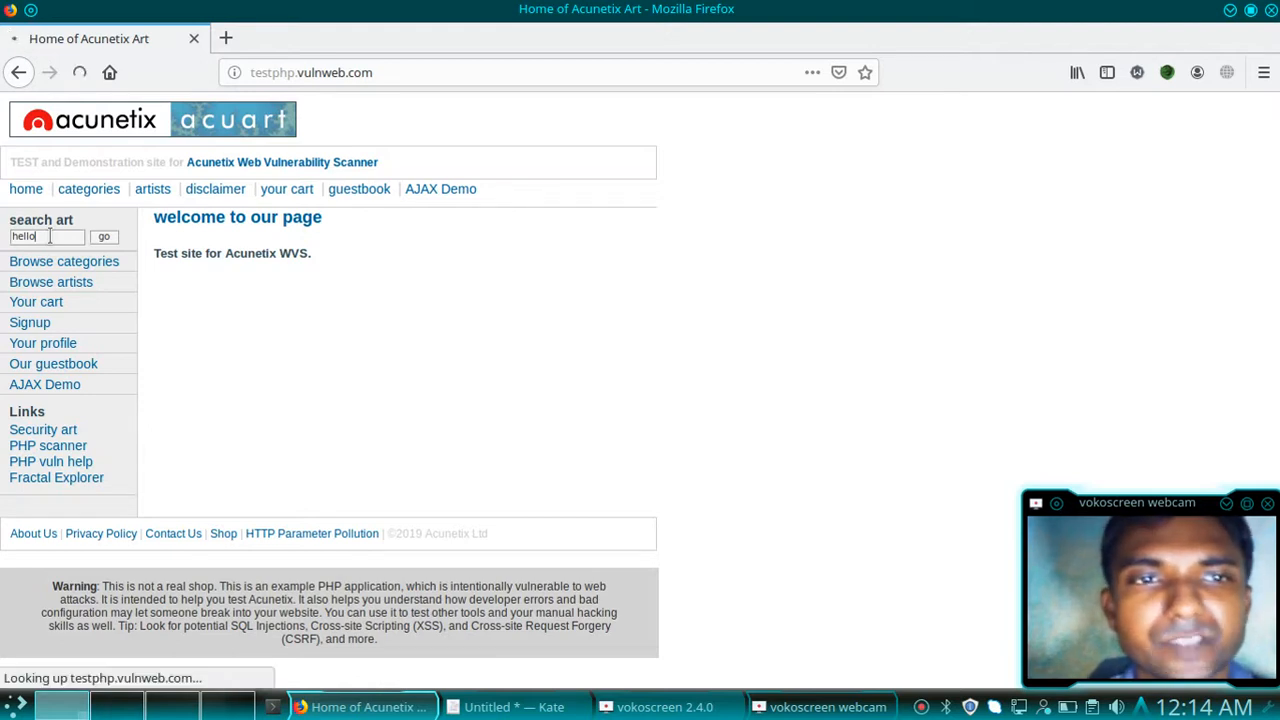
pyautogui.click(104, 237)
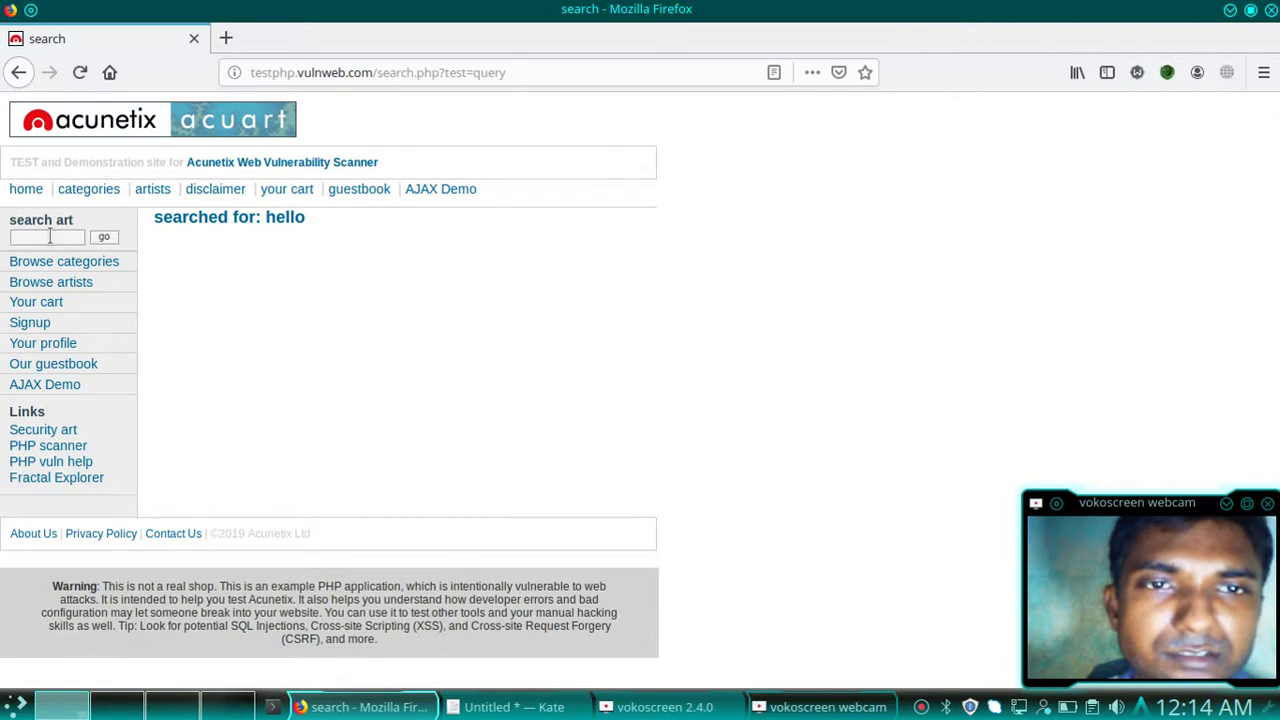
pyautogui.moveTo(310, 219)
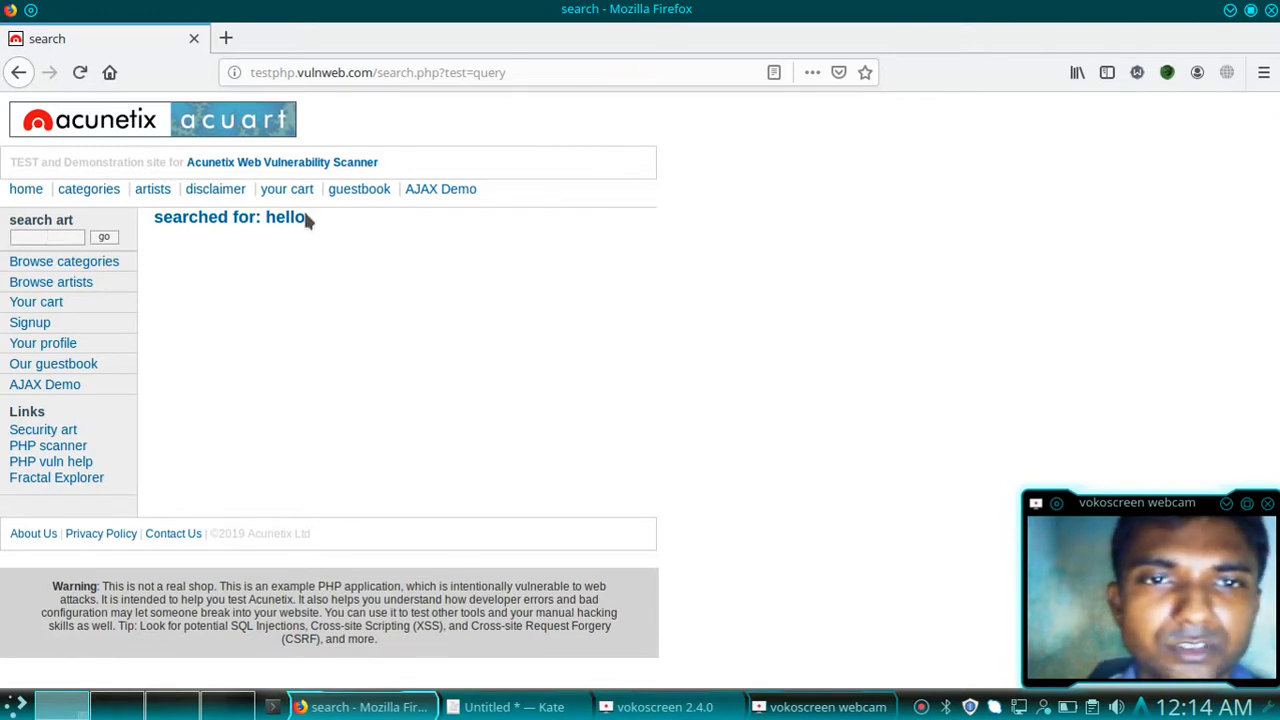
pyautogui.doubleClick(285, 217)
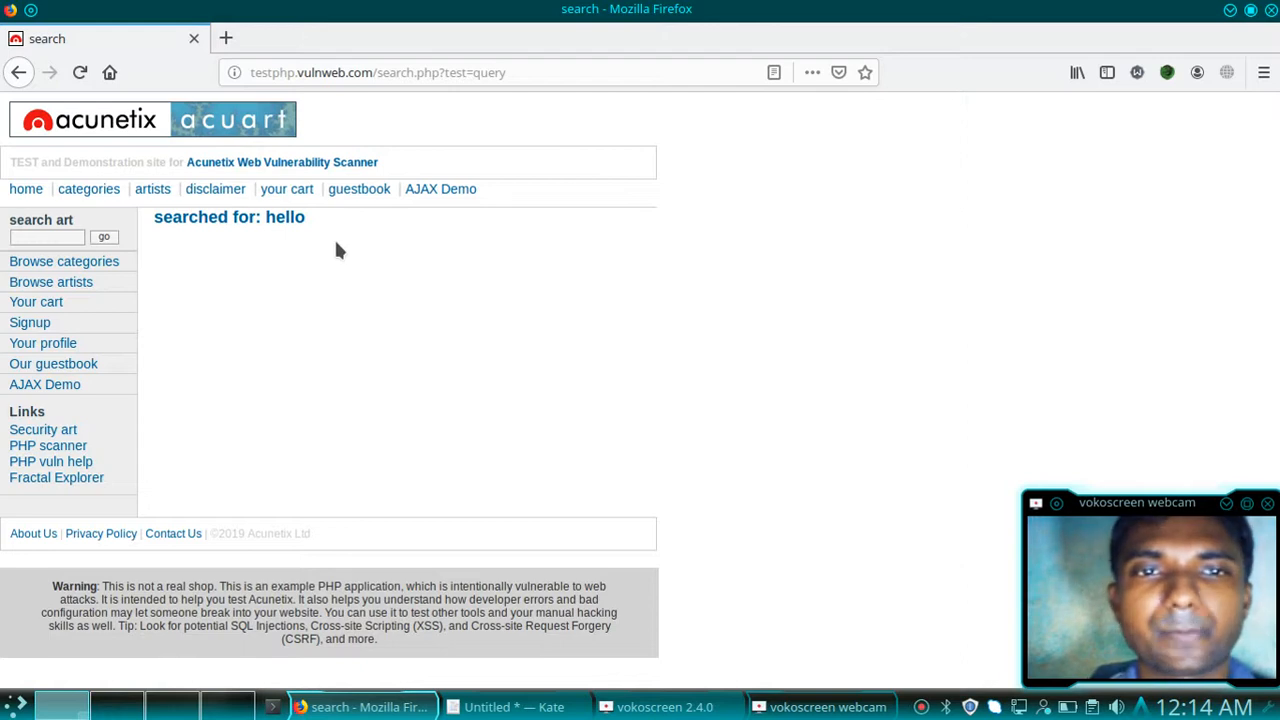
pyautogui.moveTo(197, 251)
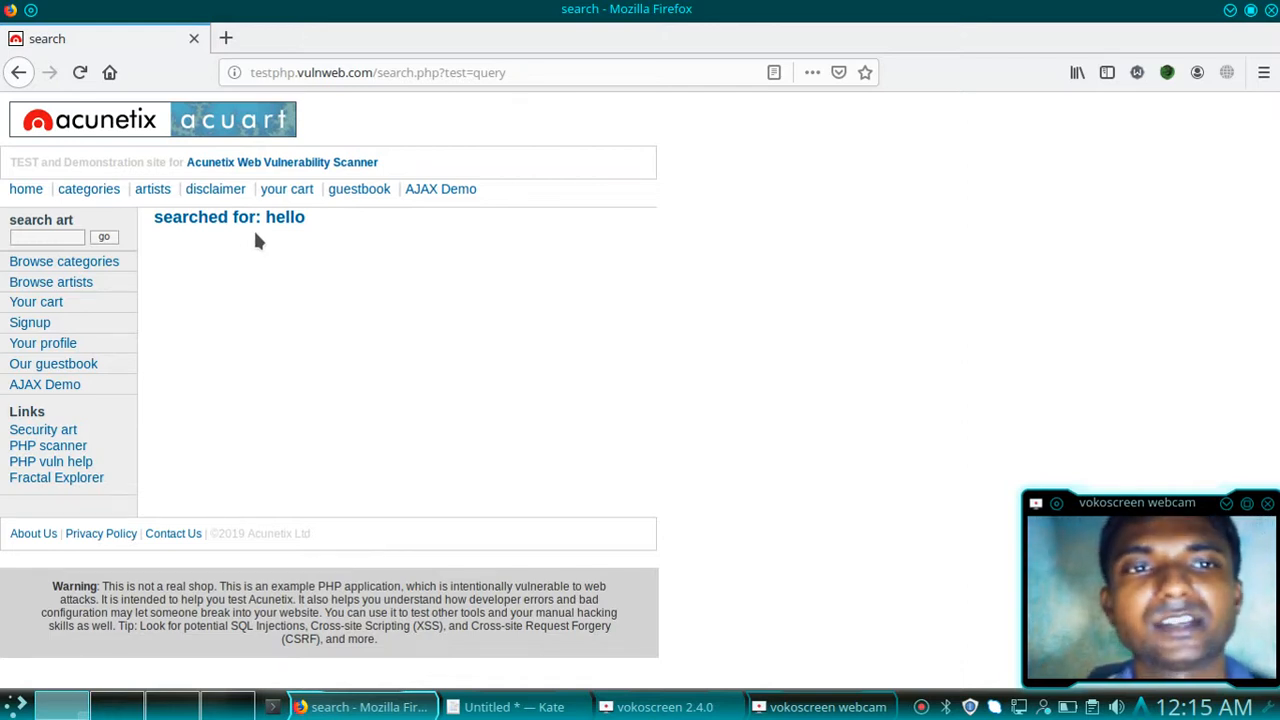
pyautogui.click(45, 237)
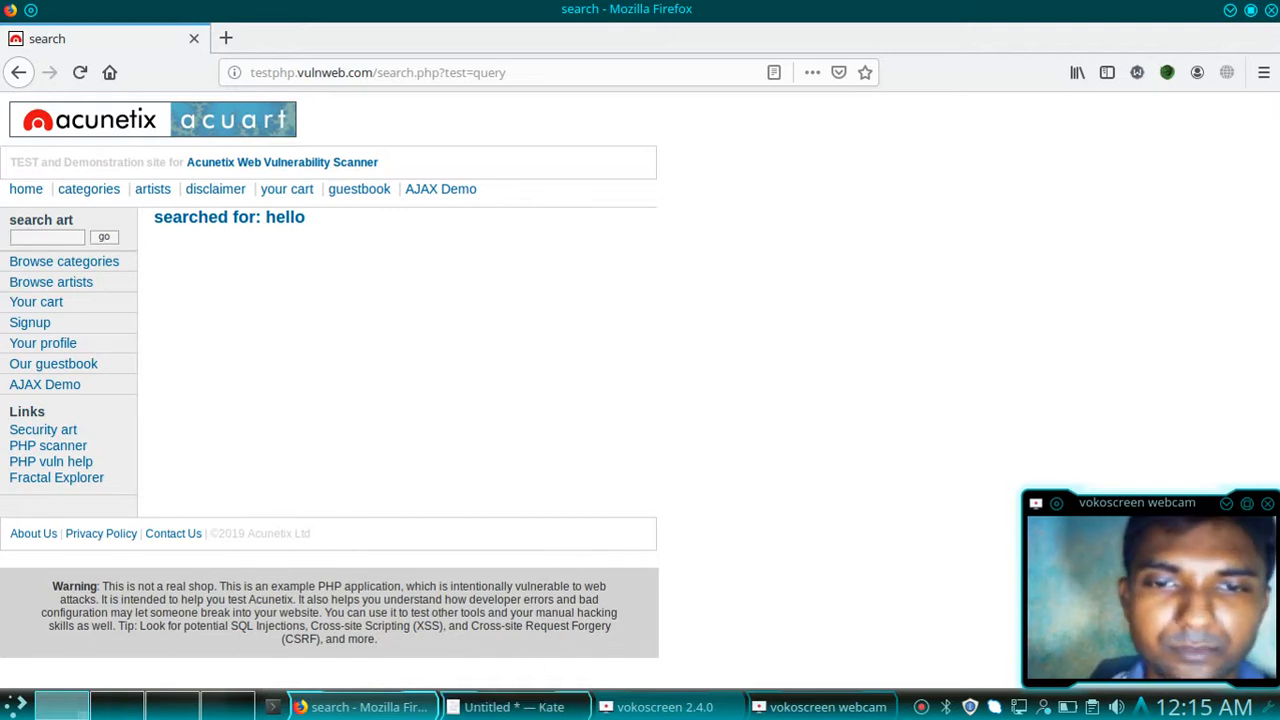
# Copy the line-1 '<h1>Cyber threat' markup in Kate and return to Firefox.
pyautogui.click(513, 707)
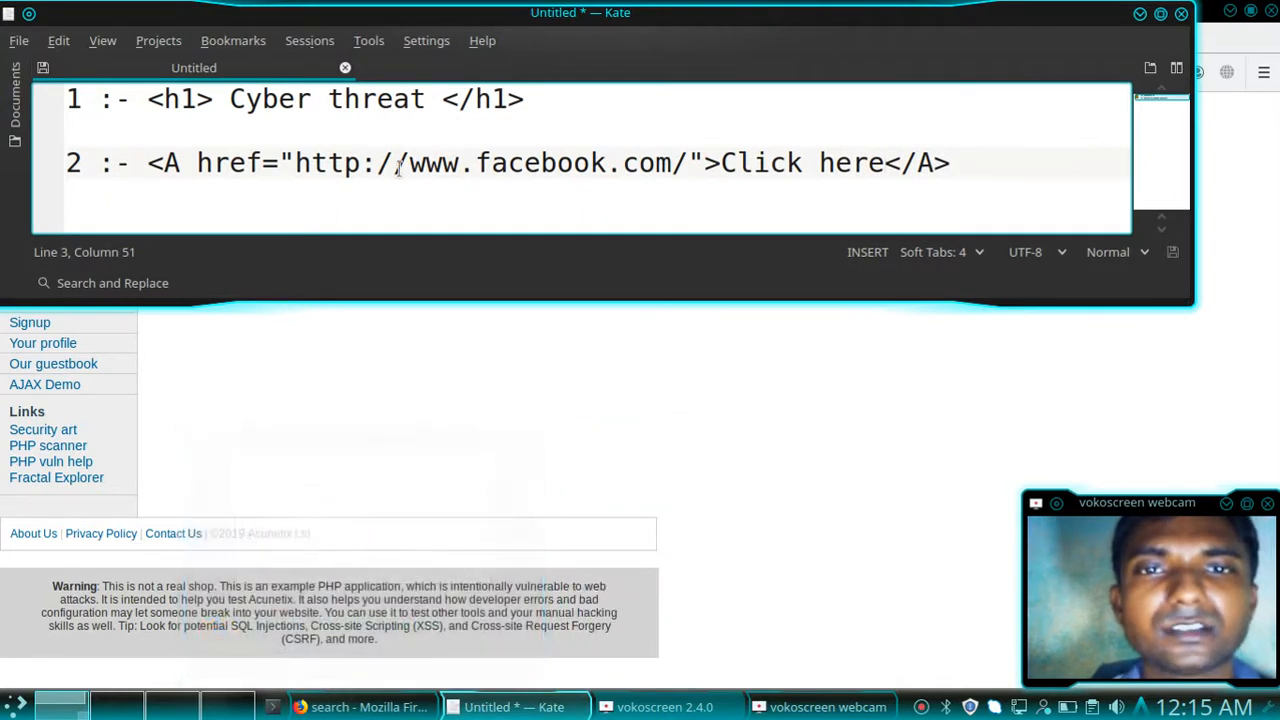
pyautogui.moveTo(556, 80)
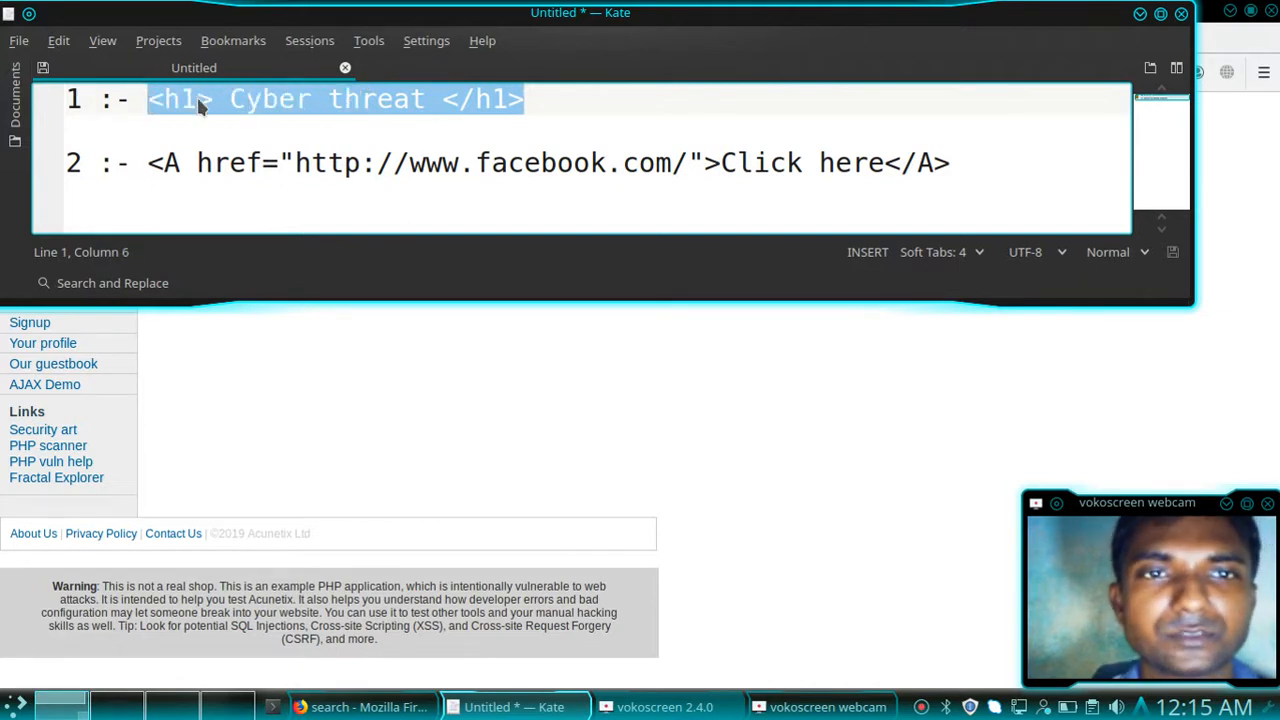
pyautogui.rightClick(200, 99)
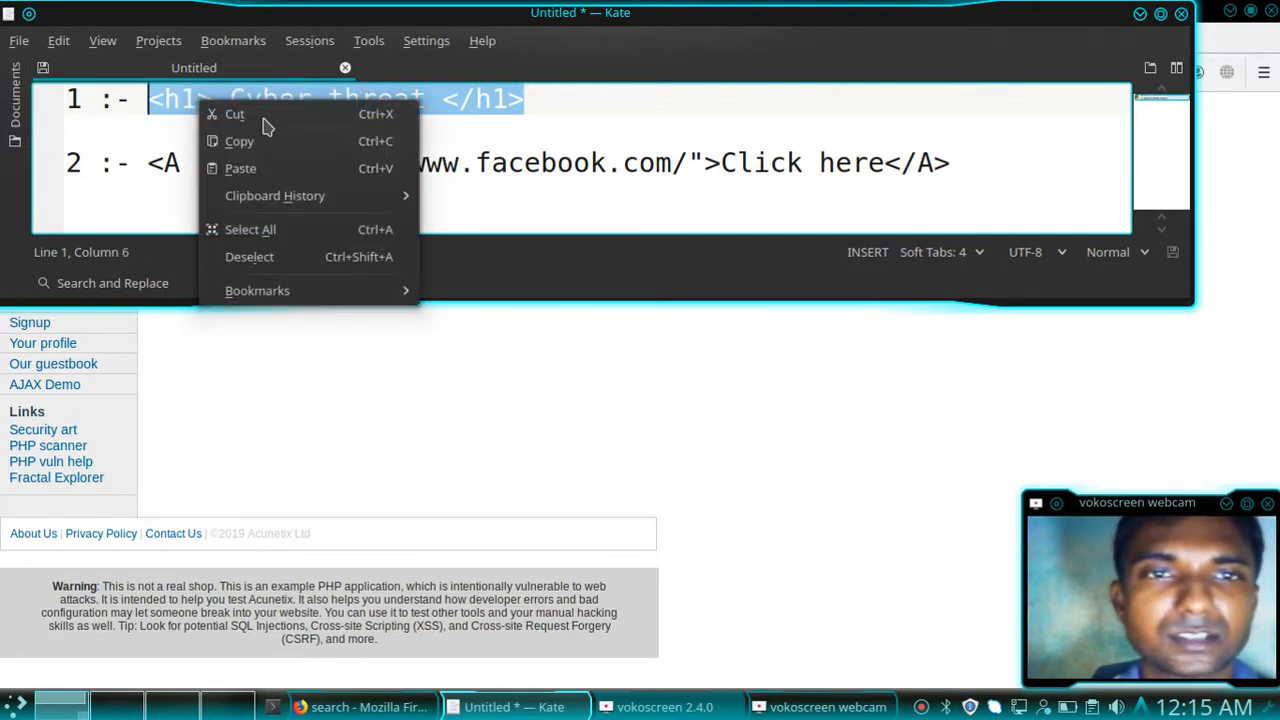
pyautogui.click(545, 680)
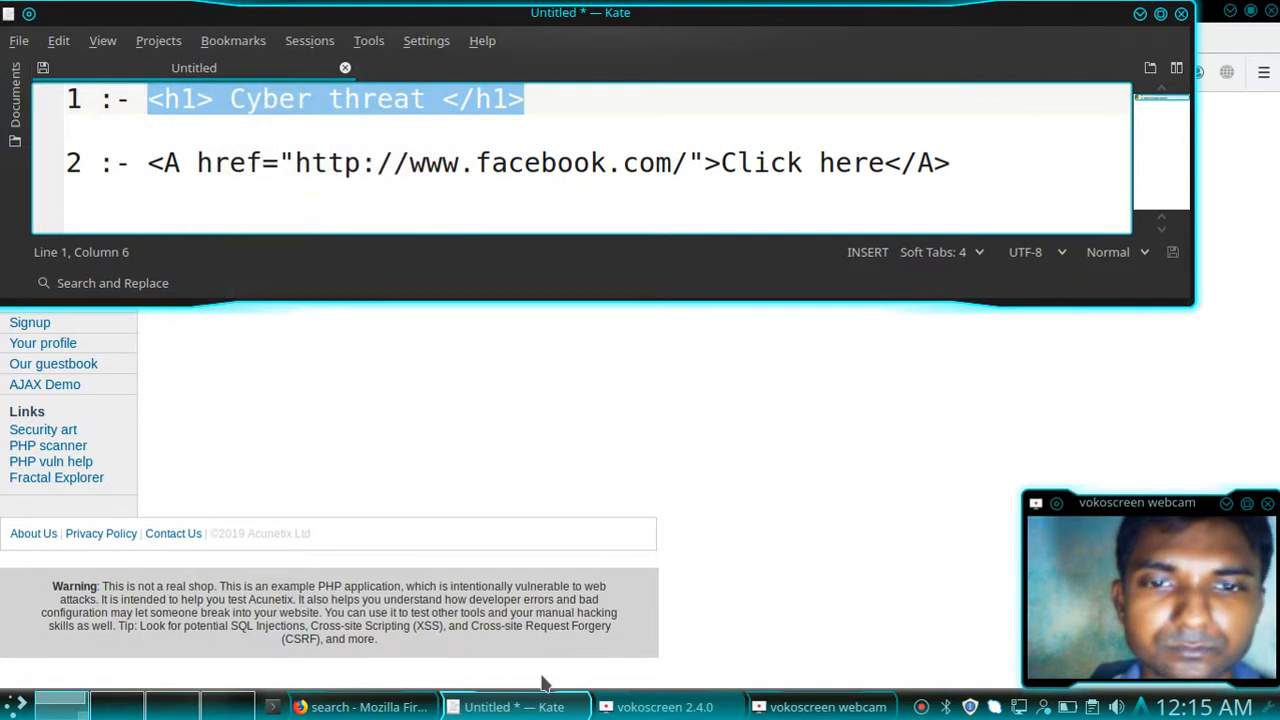
pyautogui.click(363, 707)
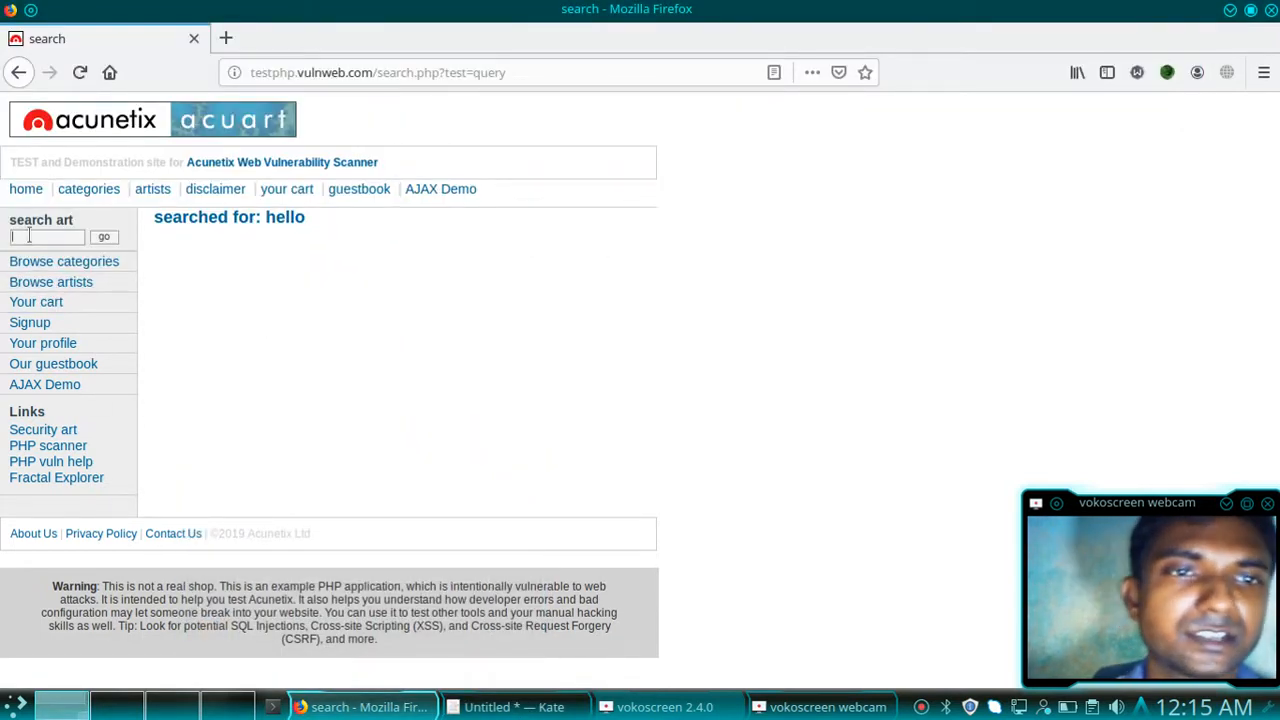
# Bring up the search art field's editing menu to paste the heading markup.
pyautogui.rightClick(40, 237)
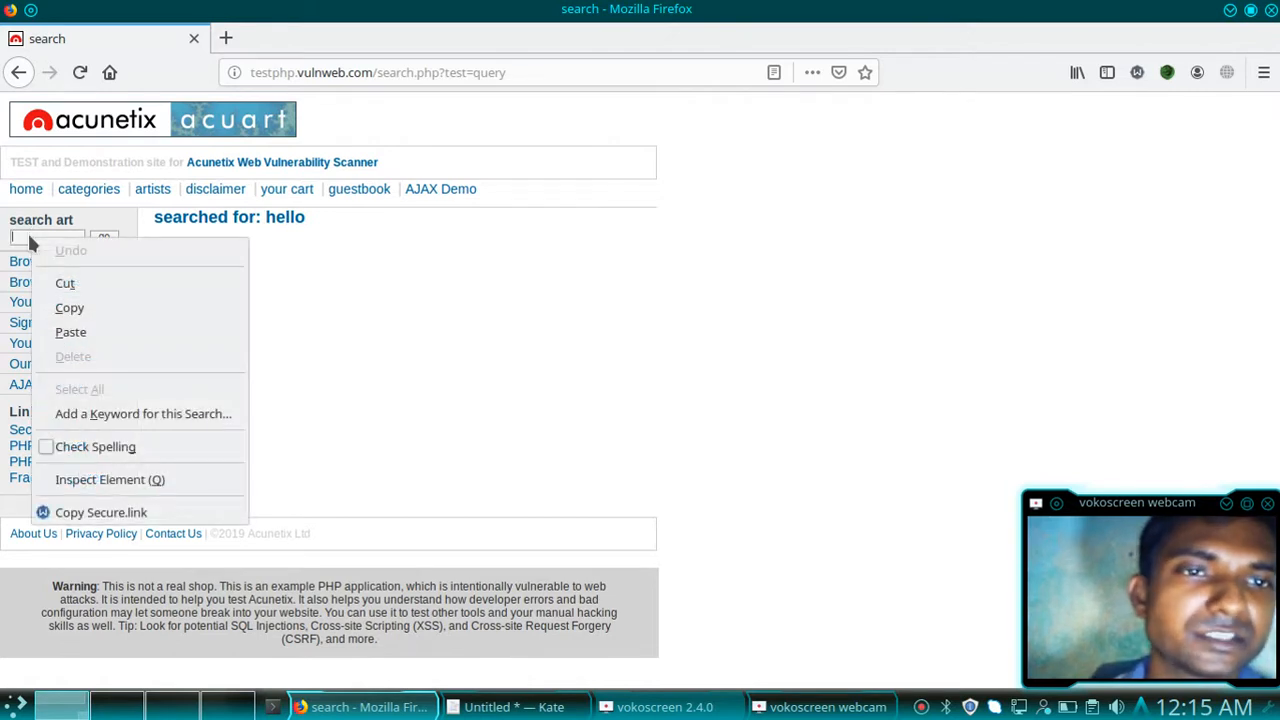
pyautogui.moveTo(40, 247)
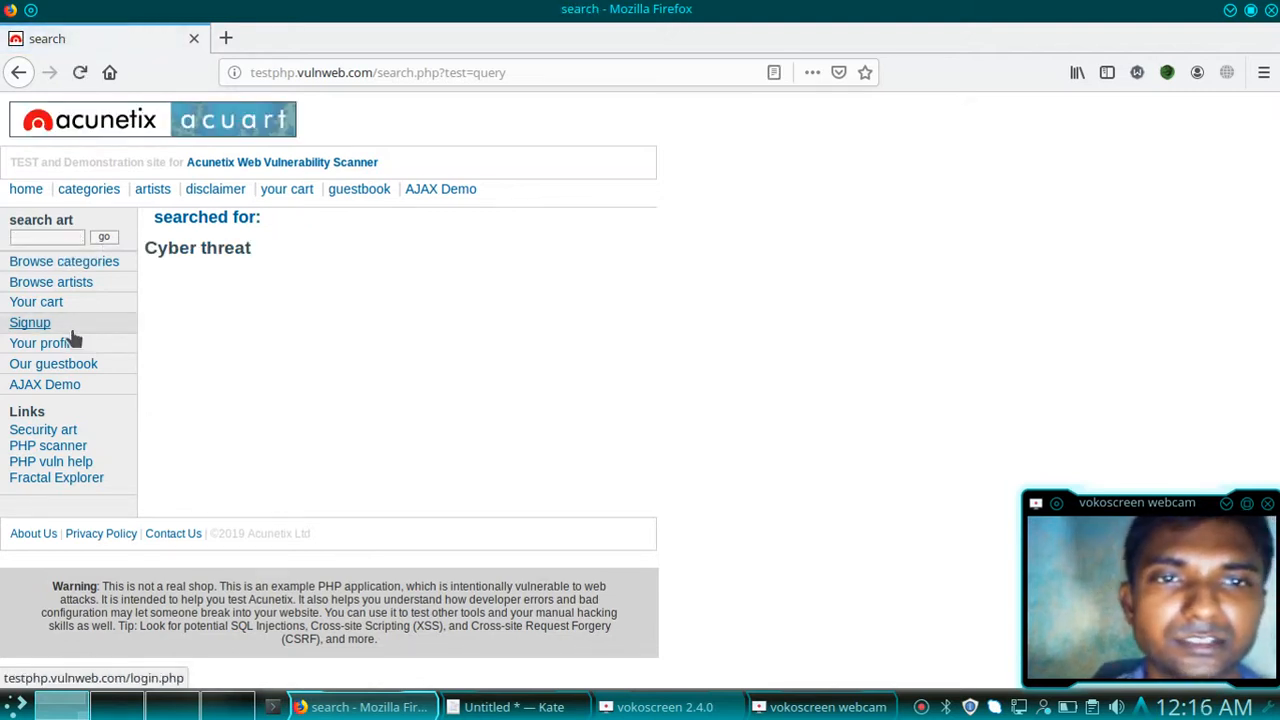
pyautogui.moveTo(267, 368)
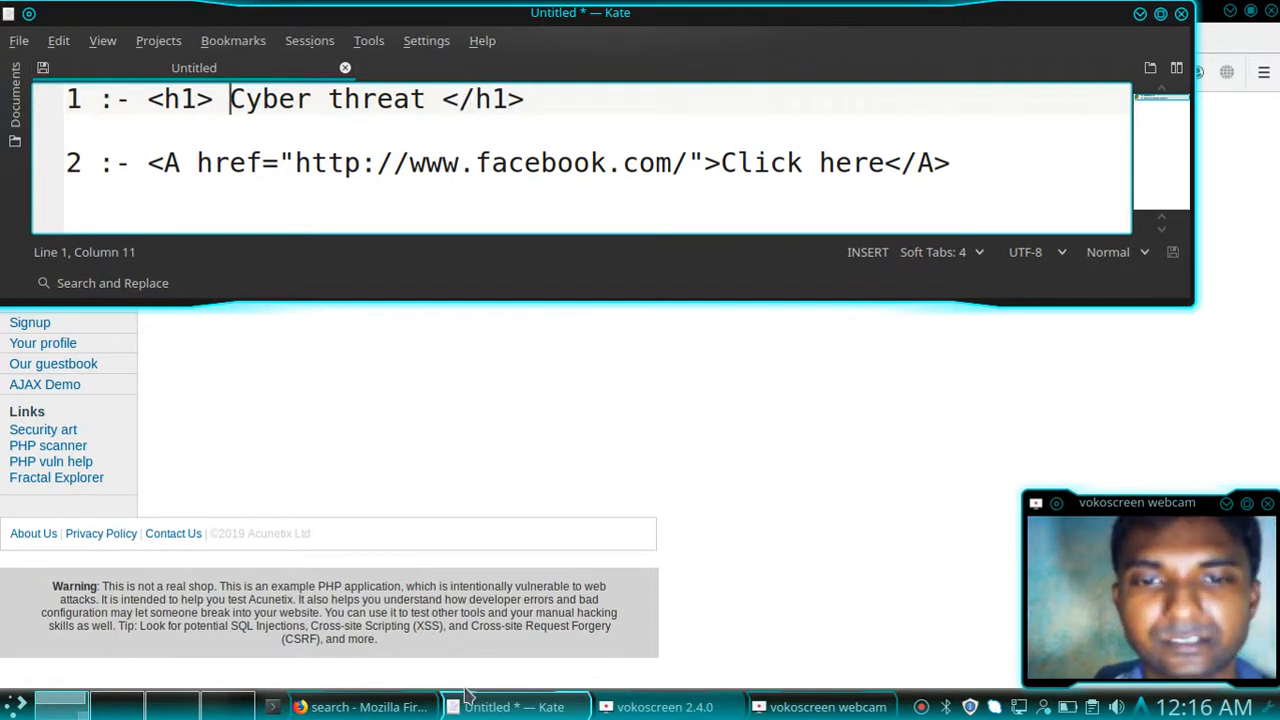
pyautogui.click(348, 706)
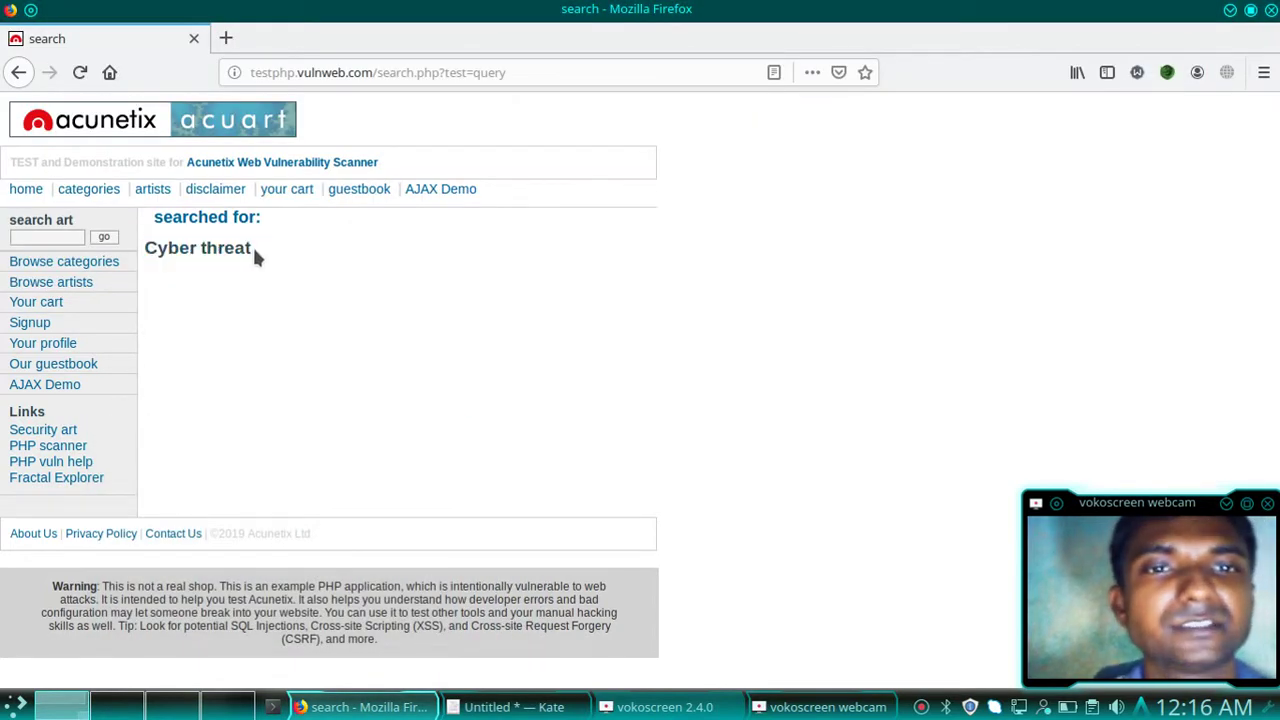
# Select the injected 'Cyber threat' heading text on the results page.
pyautogui.doubleClick(197, 248)
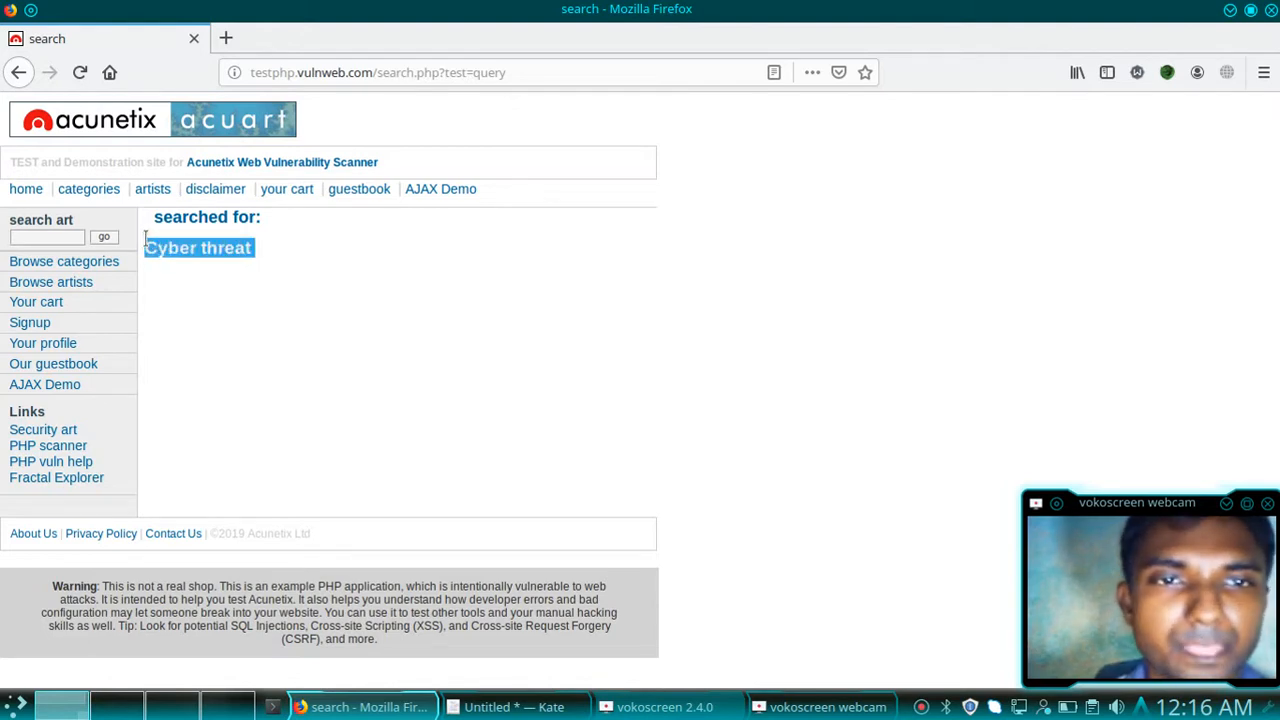
pyautogui.moveTo(249, 334)
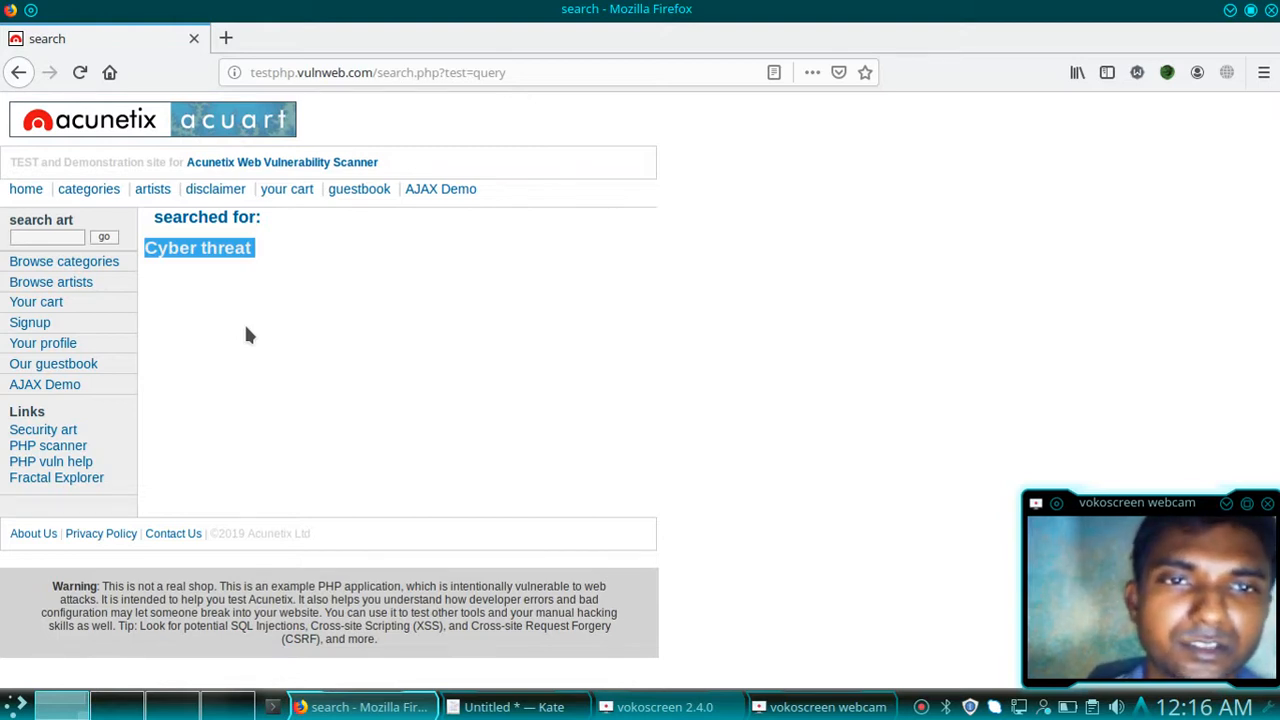
pyautogui.moveTo(507, 517)
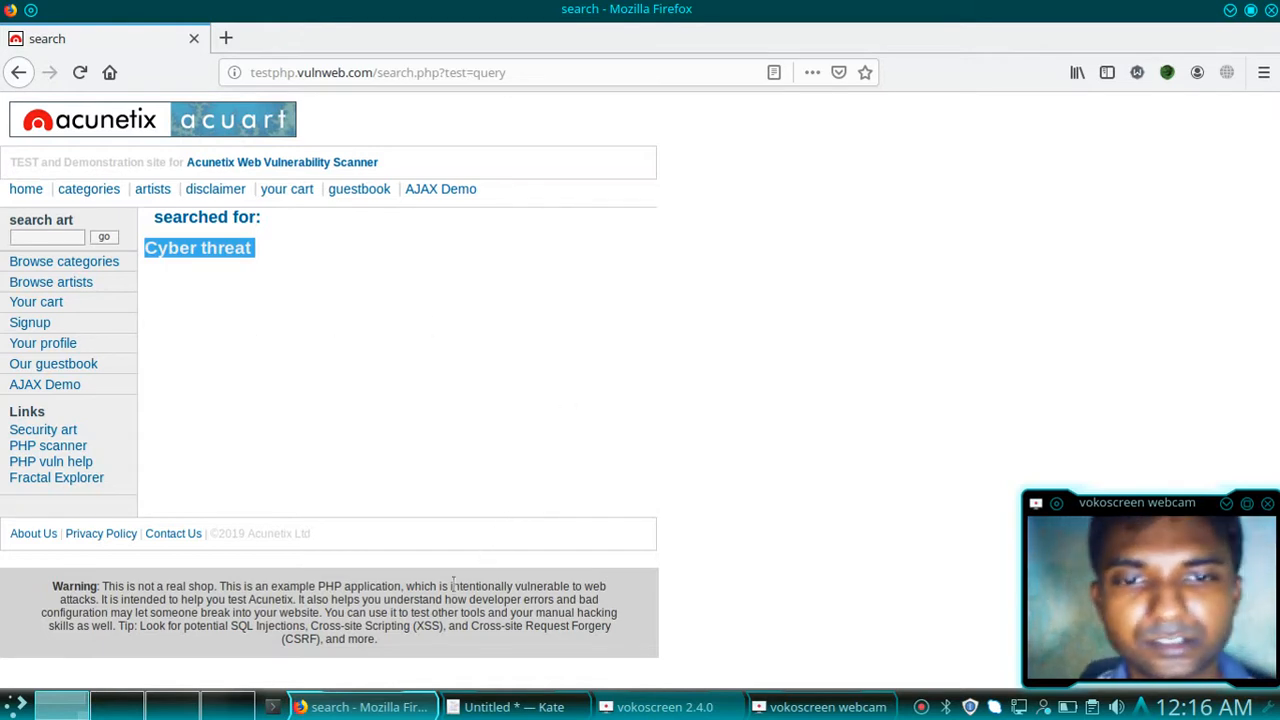
# Copy the line-2 Facebook 'Click here' <A href> tag in Kate, then return to Firefox.
pyautogui.click(513, 707)
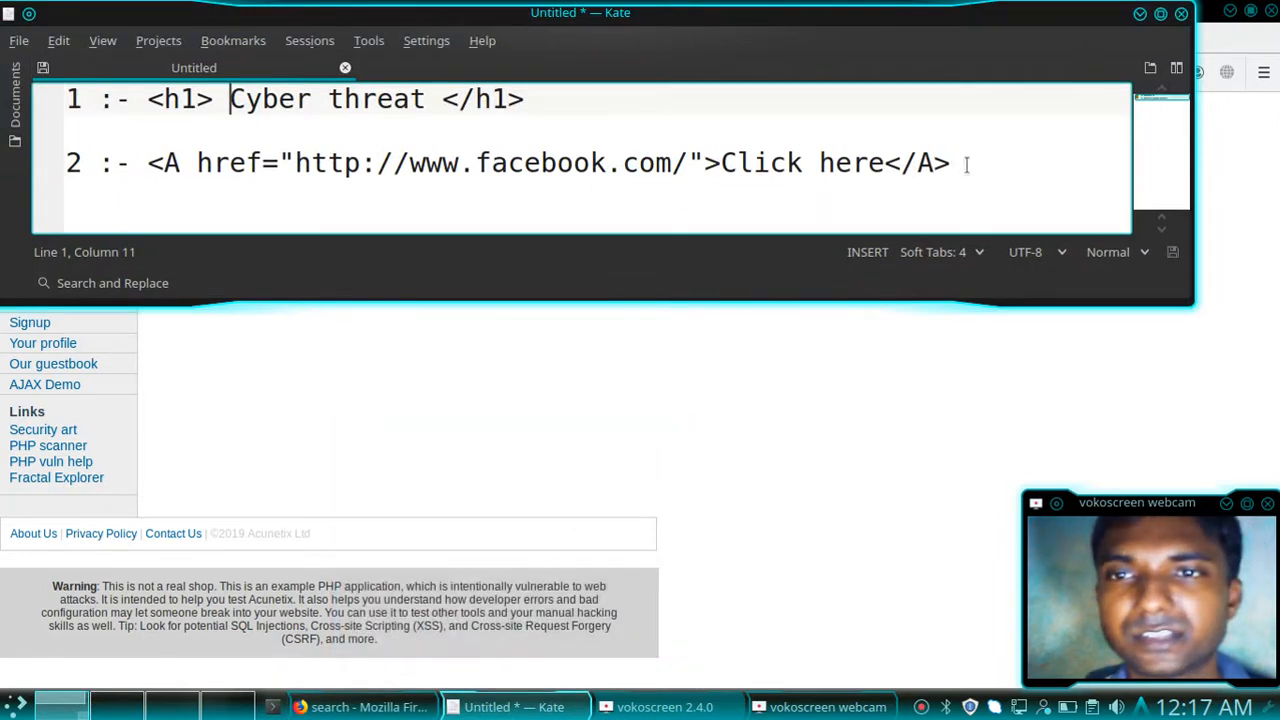
pyautogui.moveTo(250, 80)
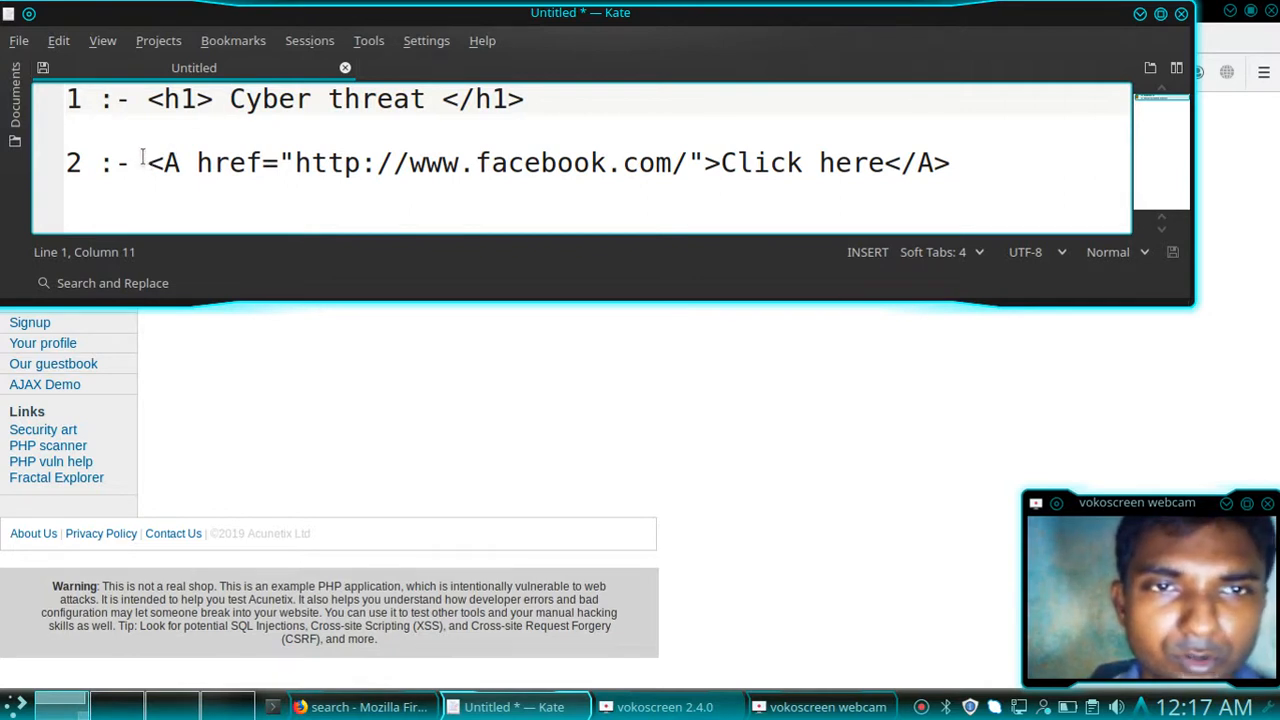
pyautogui.moveTo(147, 163); pyautogui.dragTo(476, 163)
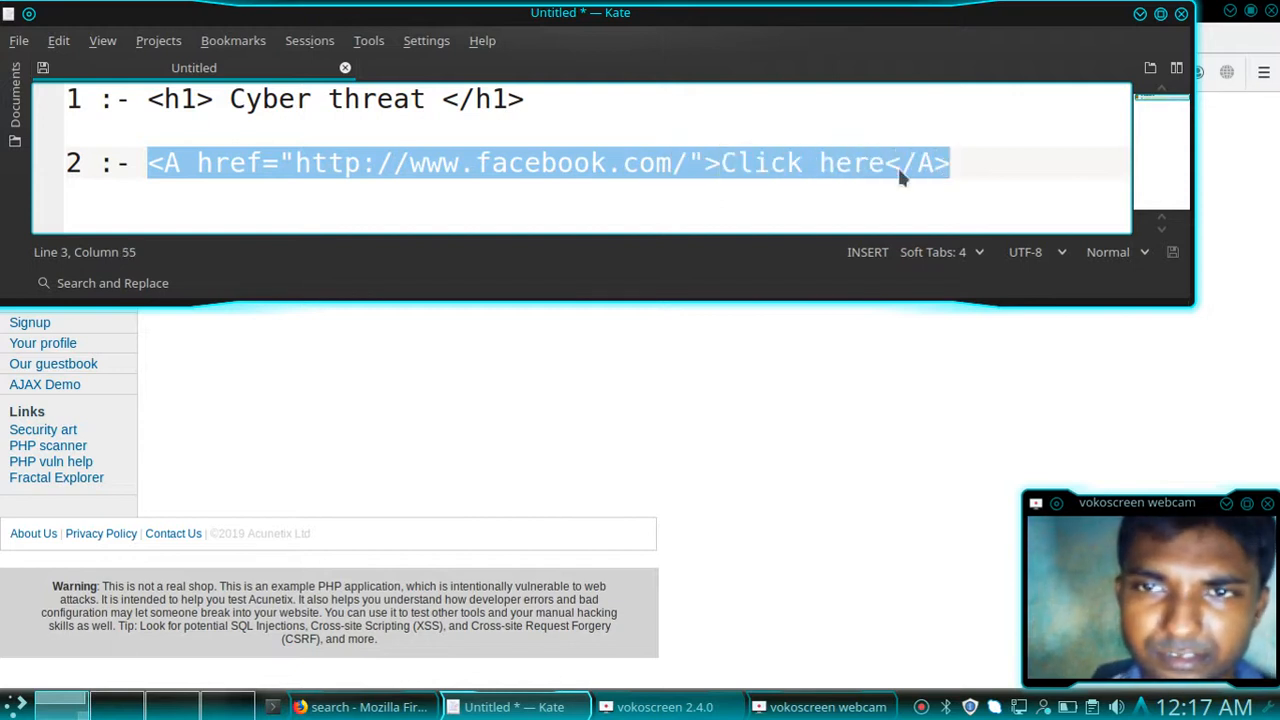
pyautogui.rightClick(900, 175)
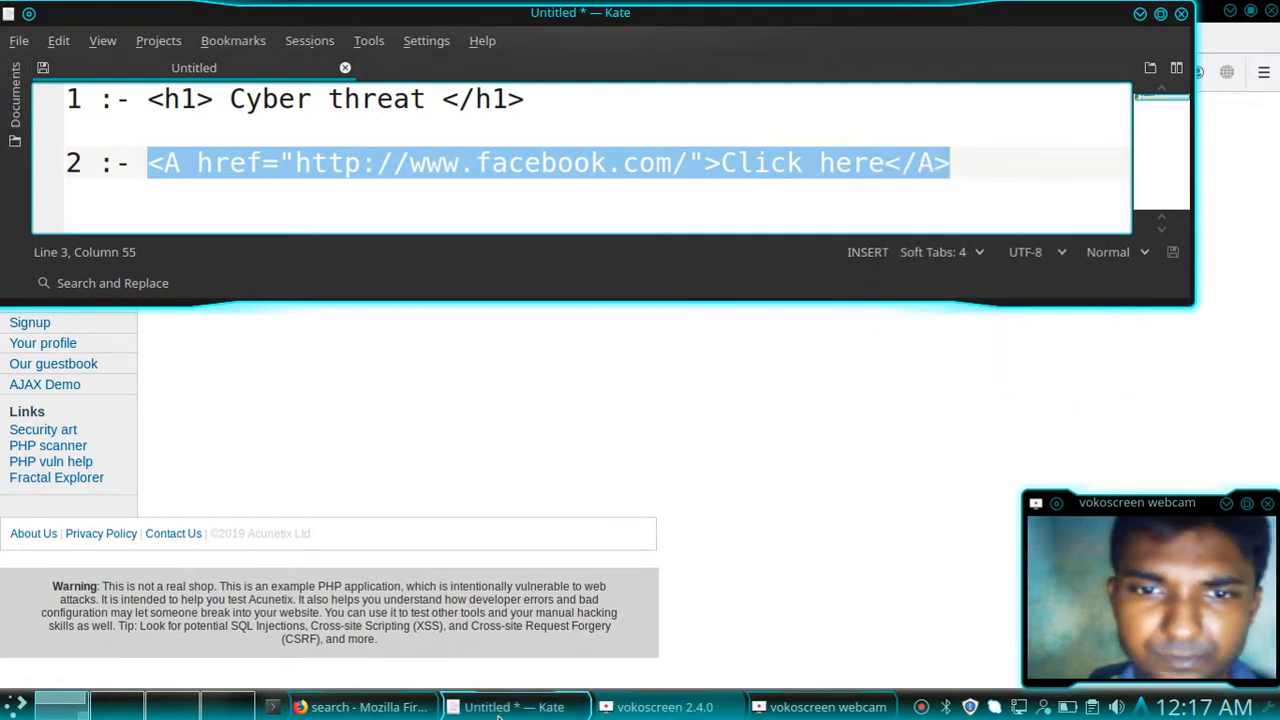
pyautogui.click(370, 707)
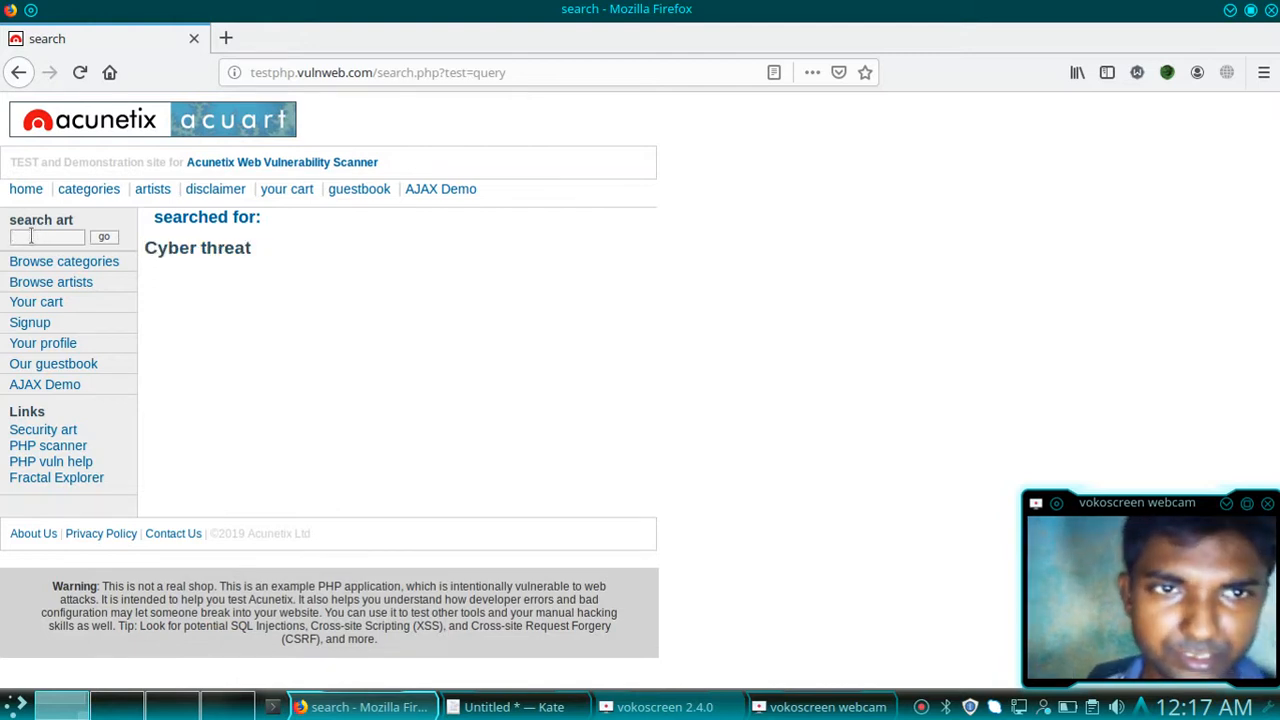
# Bring up the search art box's editing menu to paste the Facebook link tag.
pyautogui.rightClick(43, 237)
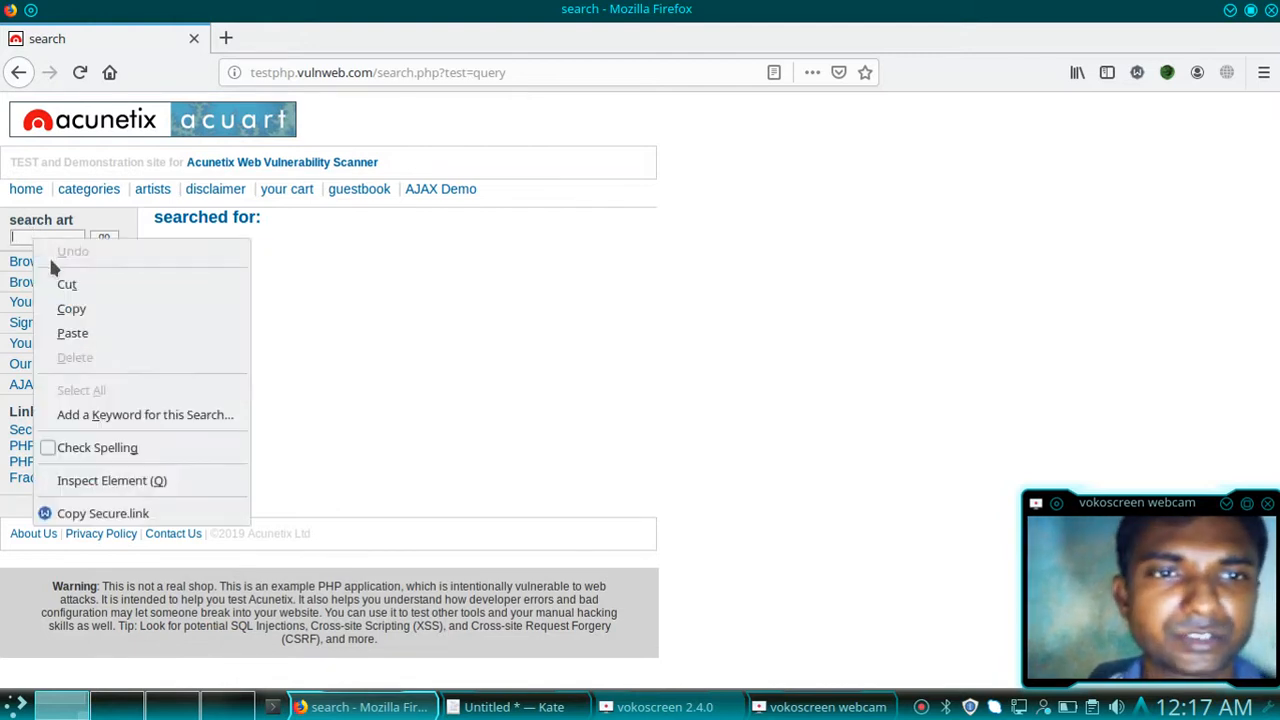
pyautogui.moveTo(84, 333)
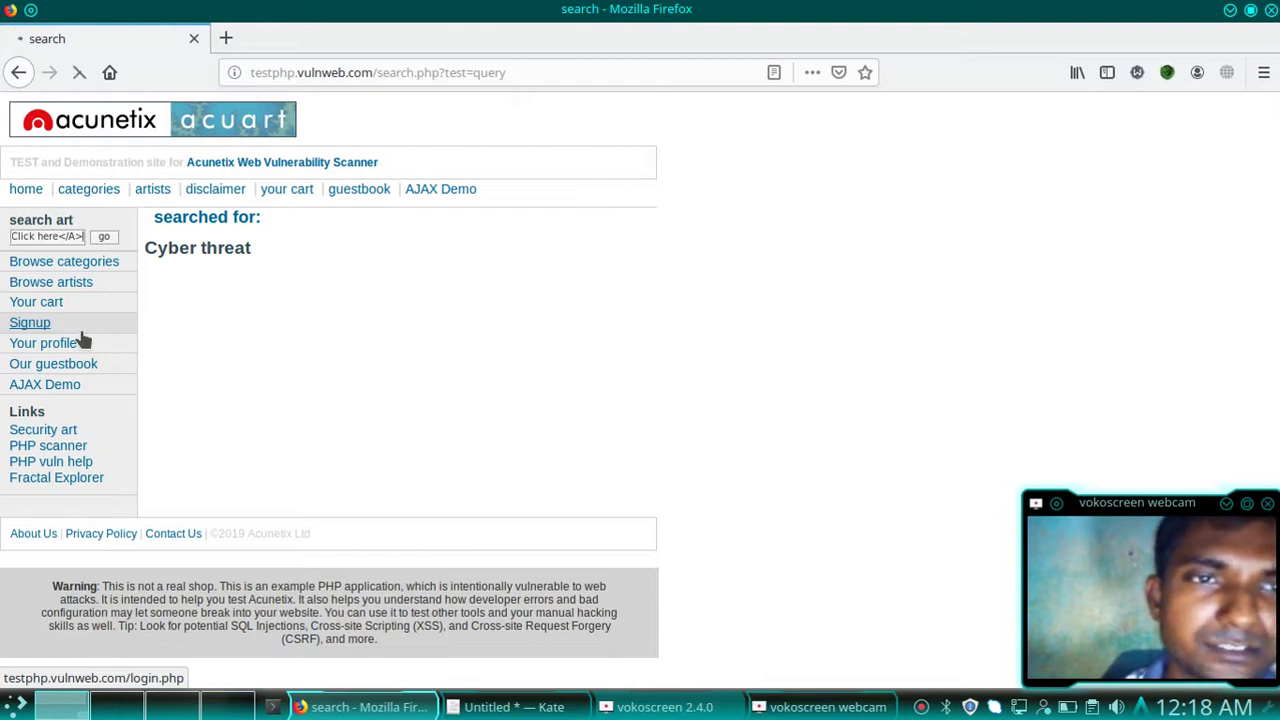
# Follow the injected 'Click here' link to Facebook's page, then bring Kate back.
pyautogui.click(104, 236)
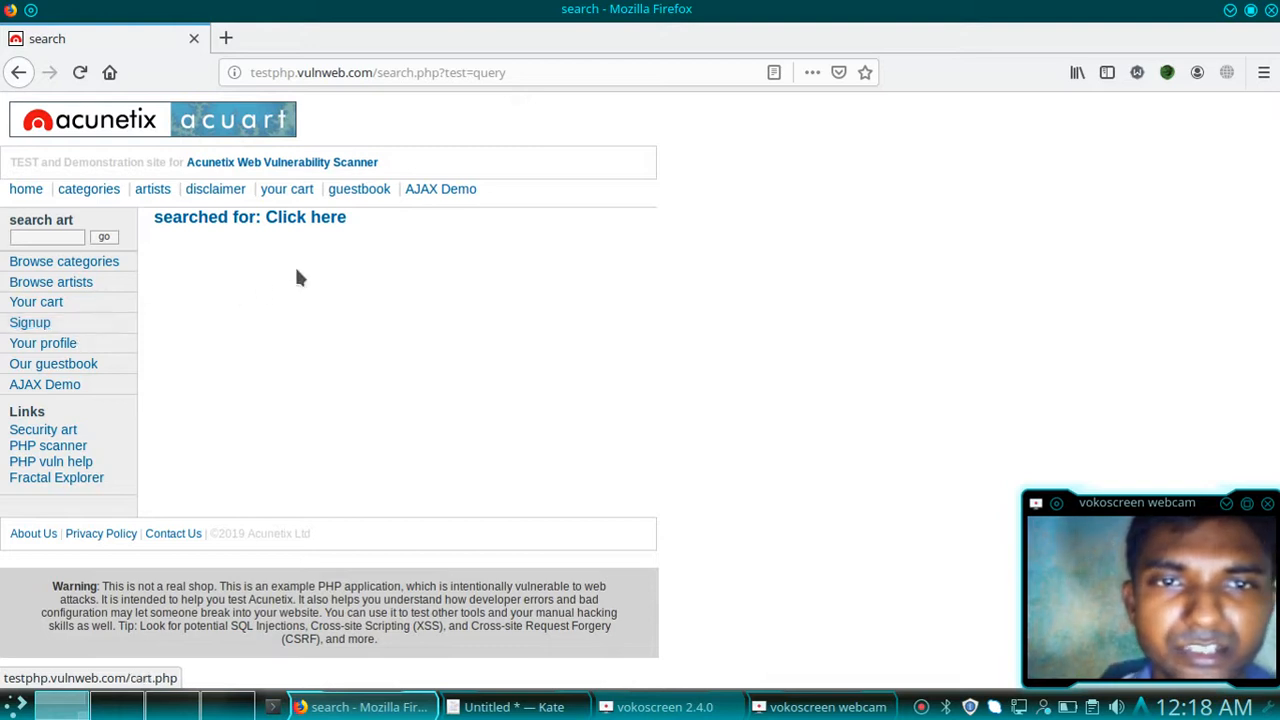
pyautogui.moveTo(305, 220)
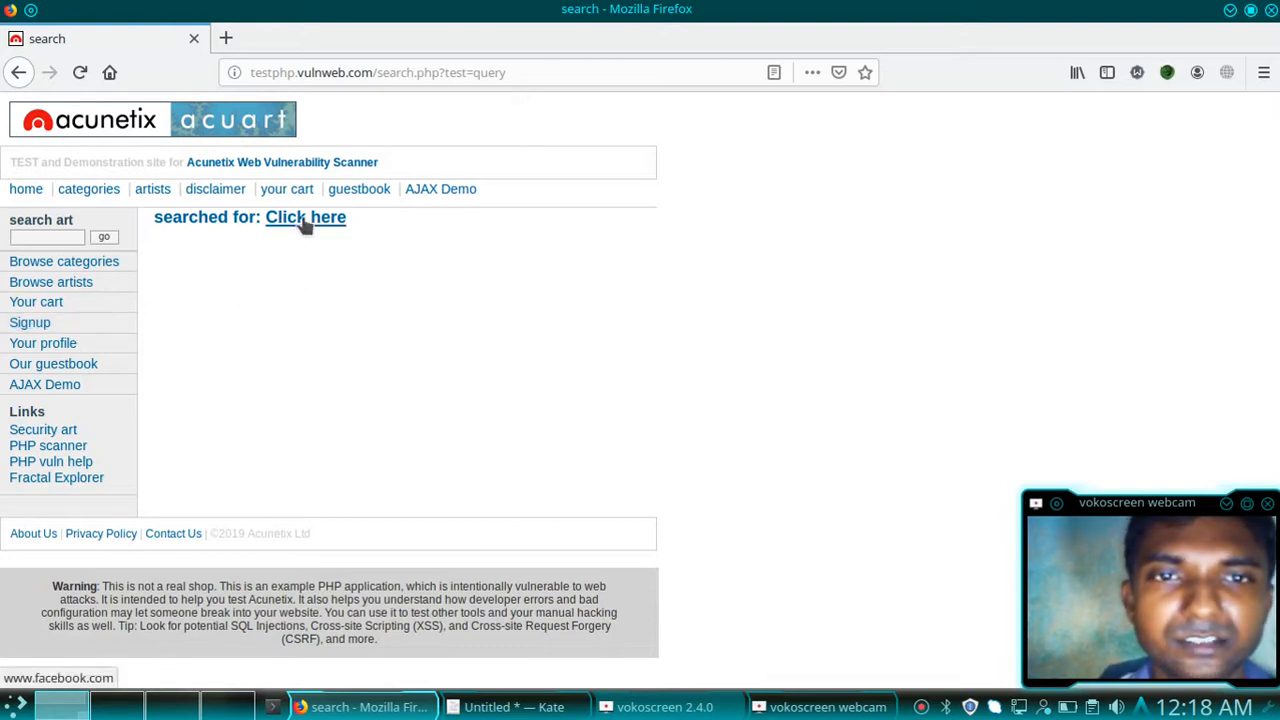
pyautogui.moveTo(315, 231)
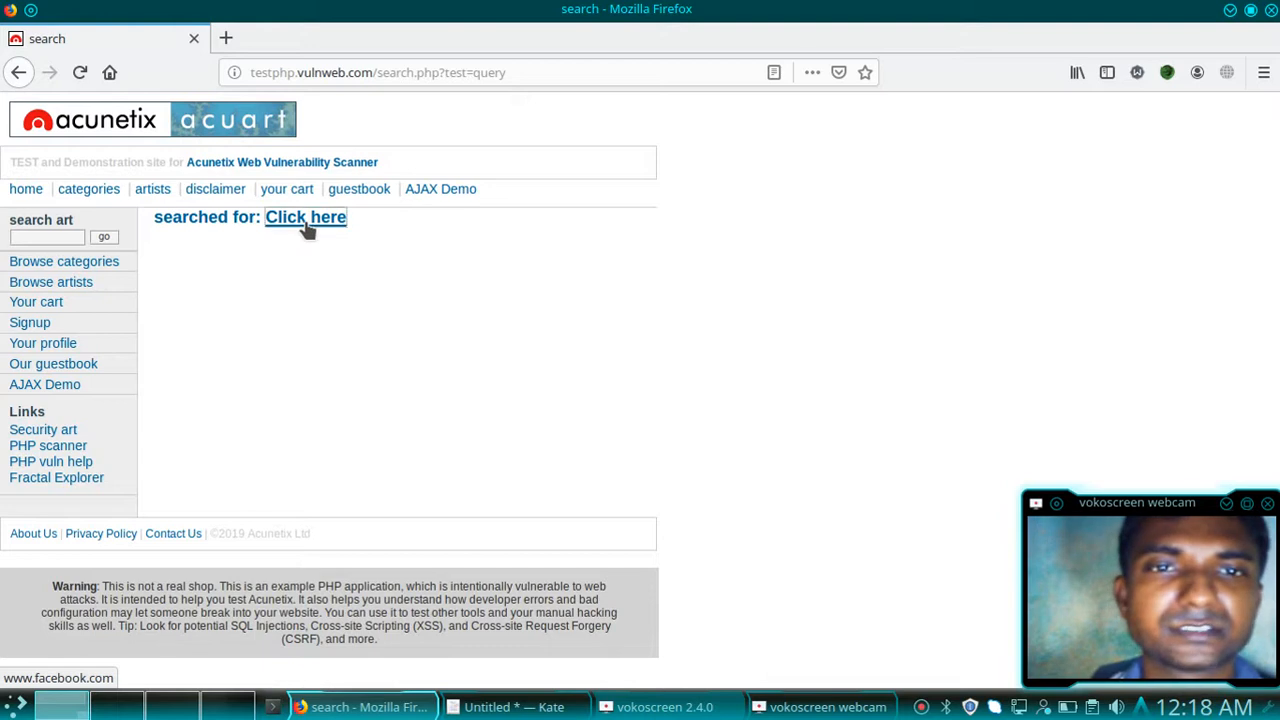
pyautogui.click(305, 218)
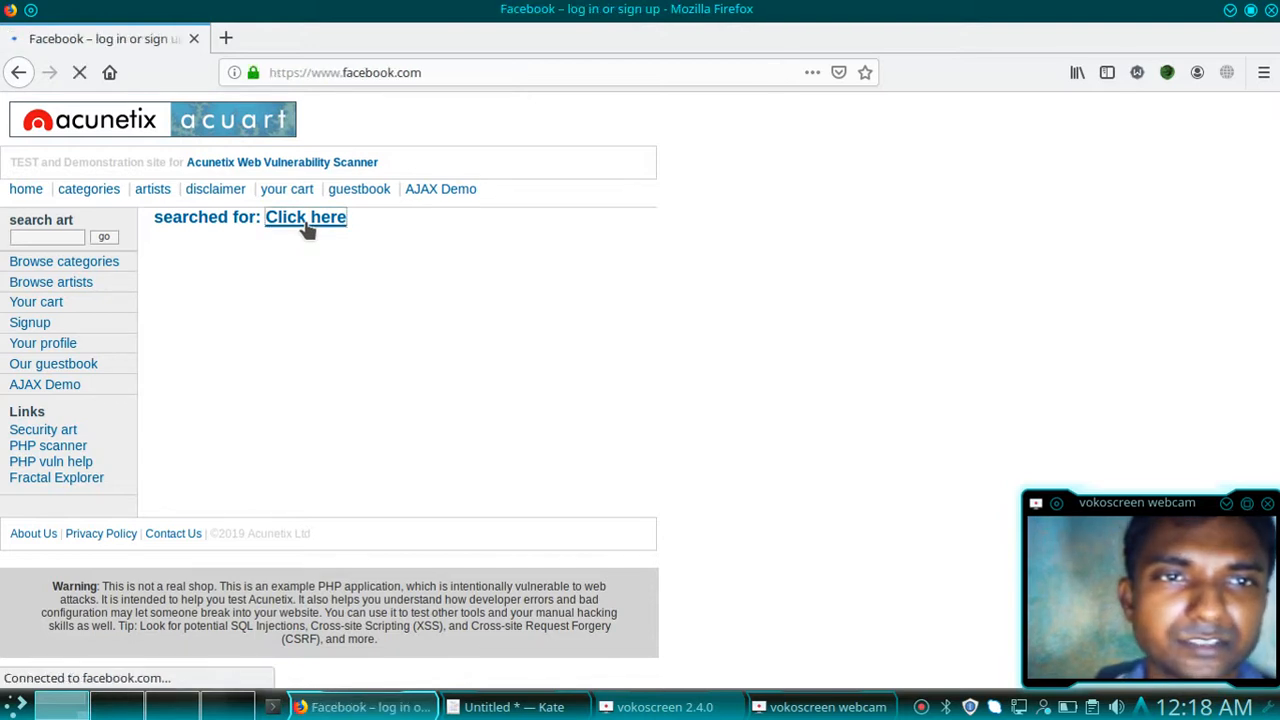
pyautogui.click(305, 217)
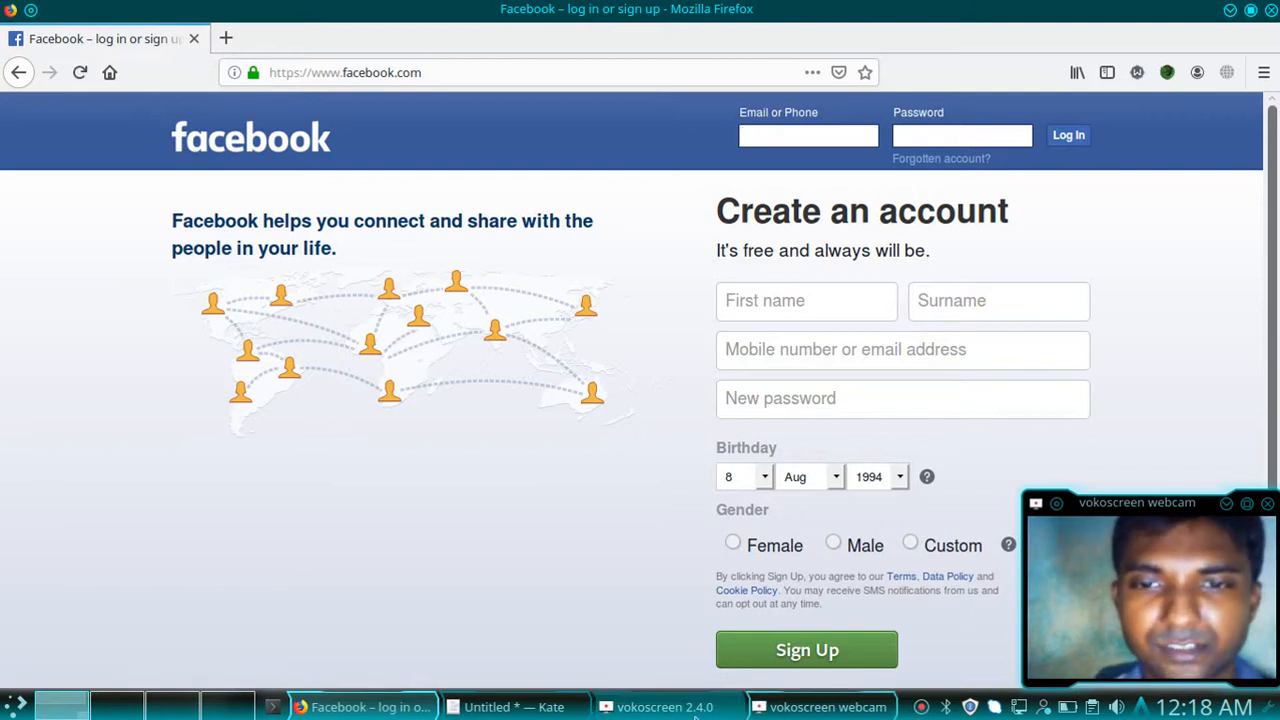
pyautogui.click(509, 706)
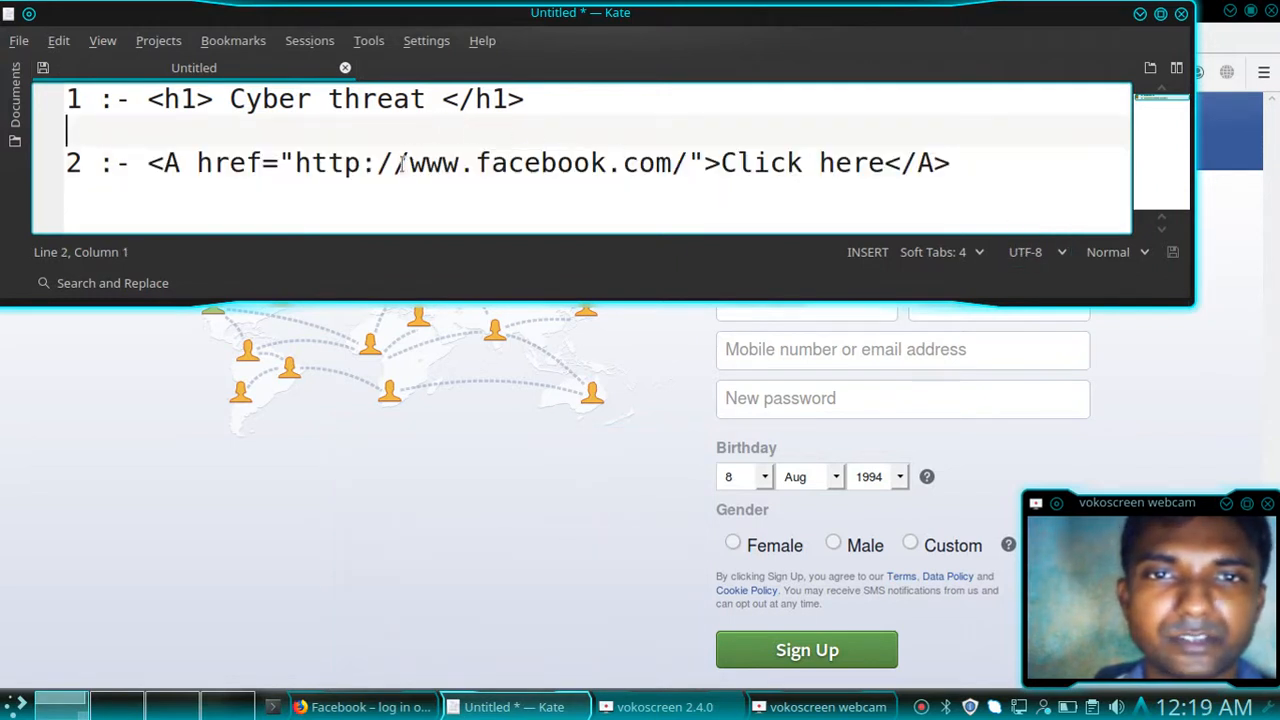
pyautogui.moveTo(410, 163); pyautogui.dragTo(625, 163)
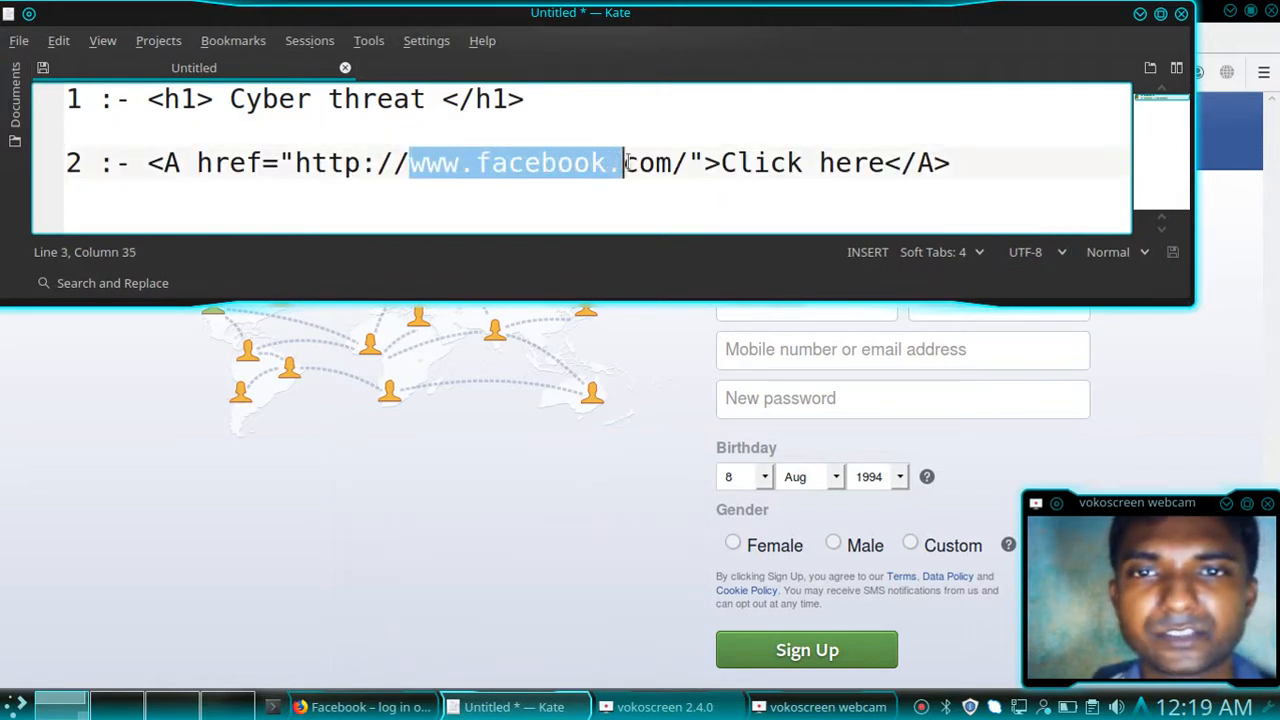
pyautogui.moveTo(624, 163); pyautogui.dragTo(674, 163)
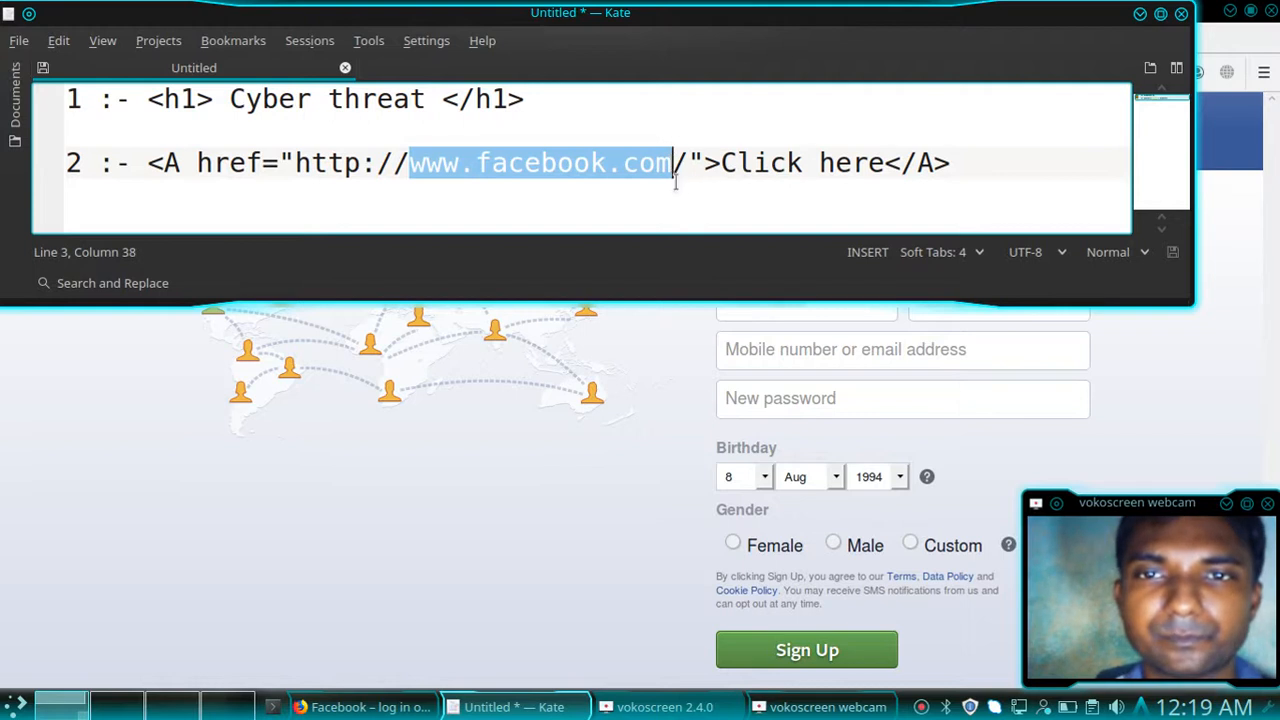
pyautogui.click(360, 706)
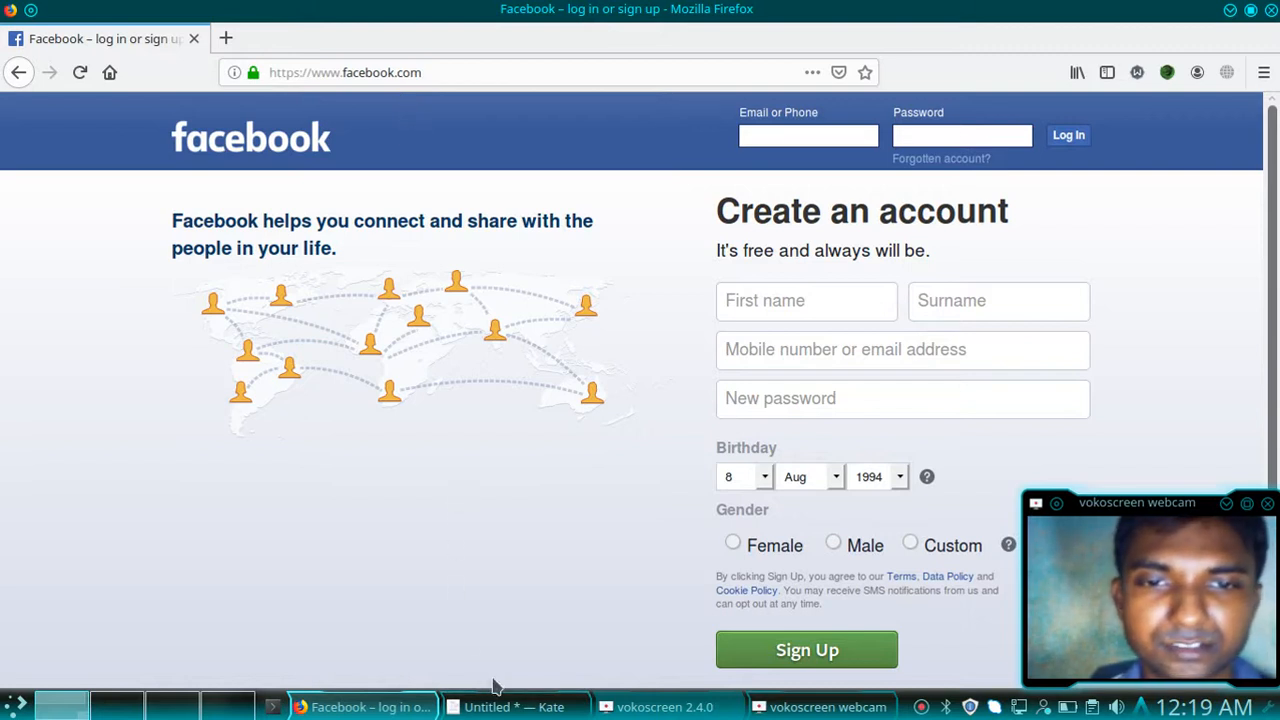
pyautogui.click(515, 706)
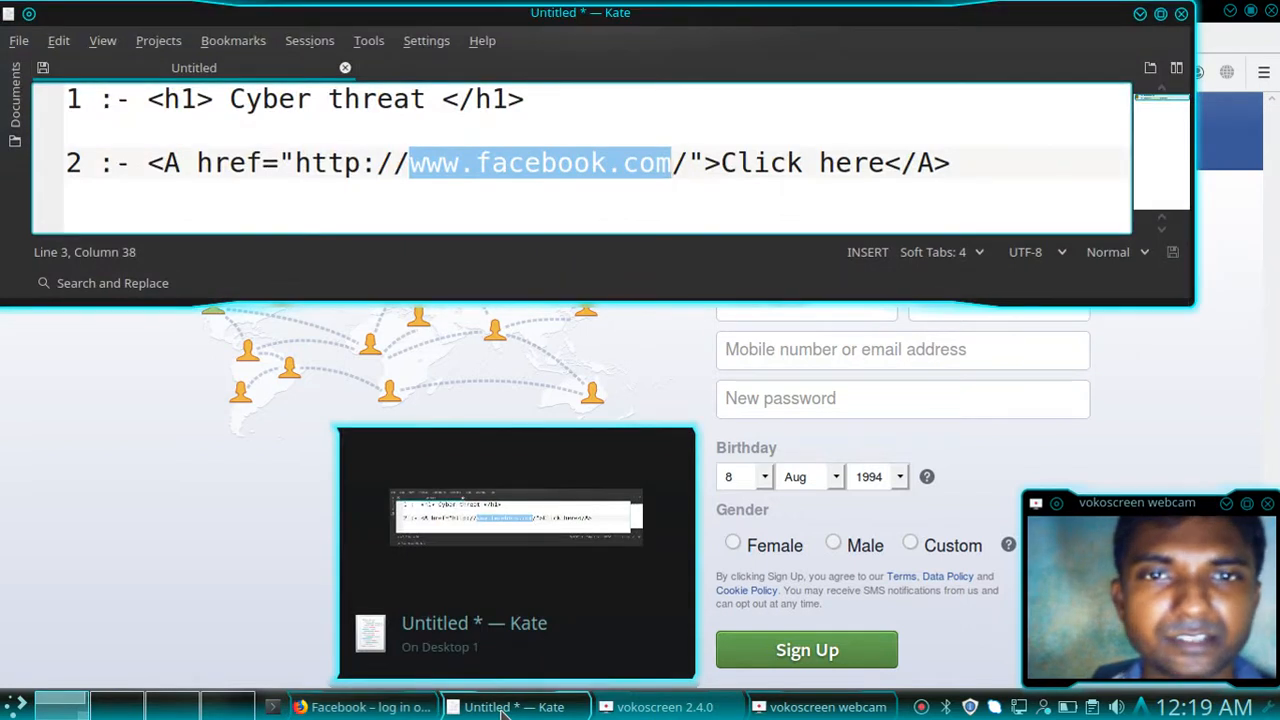
pyautogui.click(360, 706)
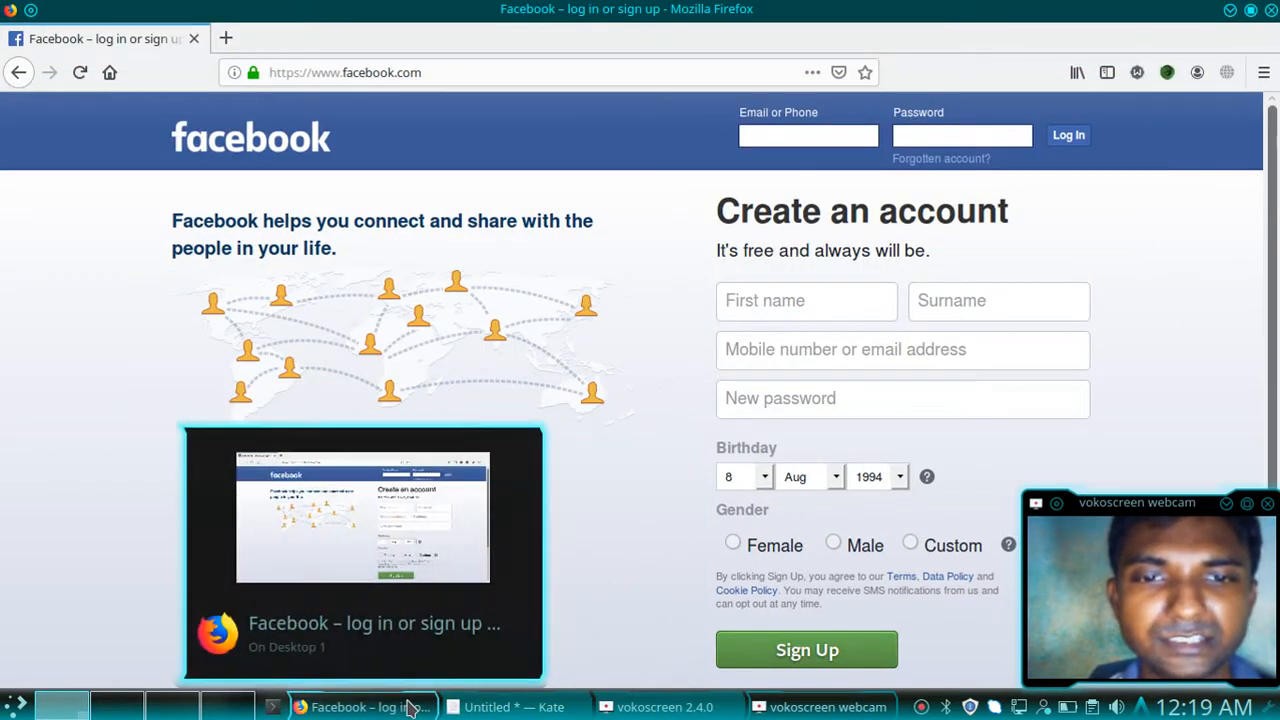
pyautogui.moveTo(412, 258)
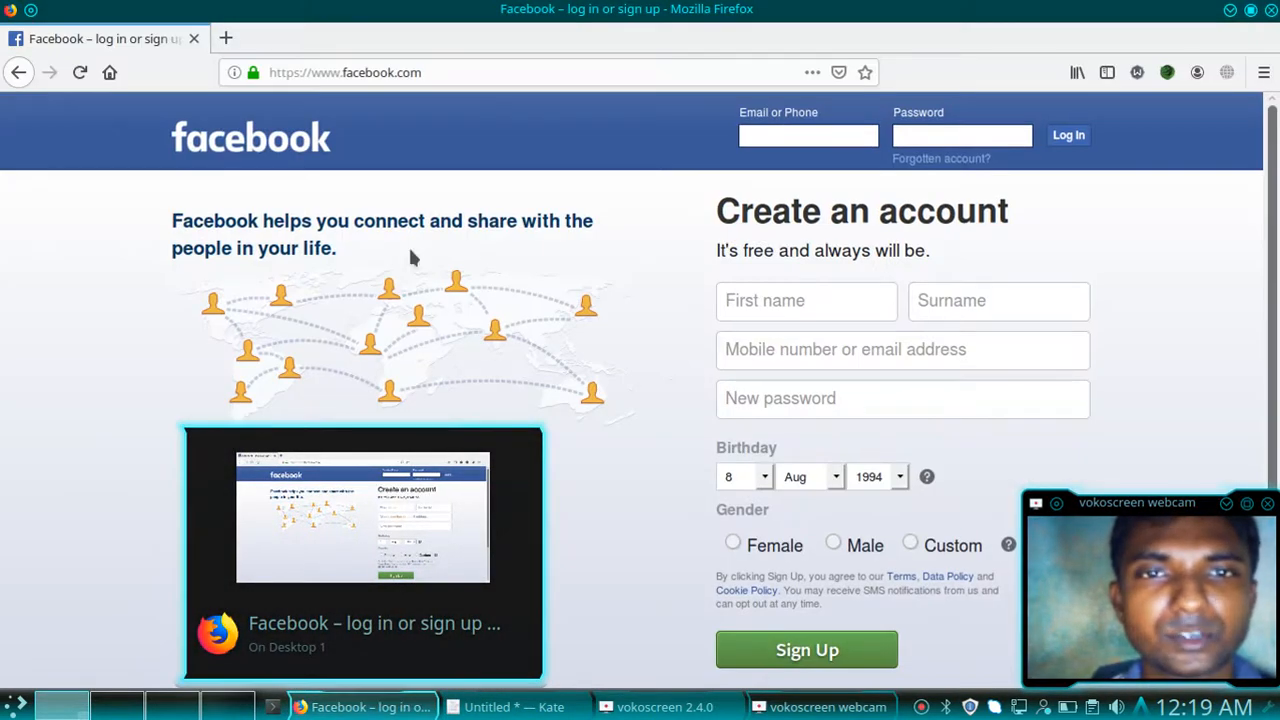